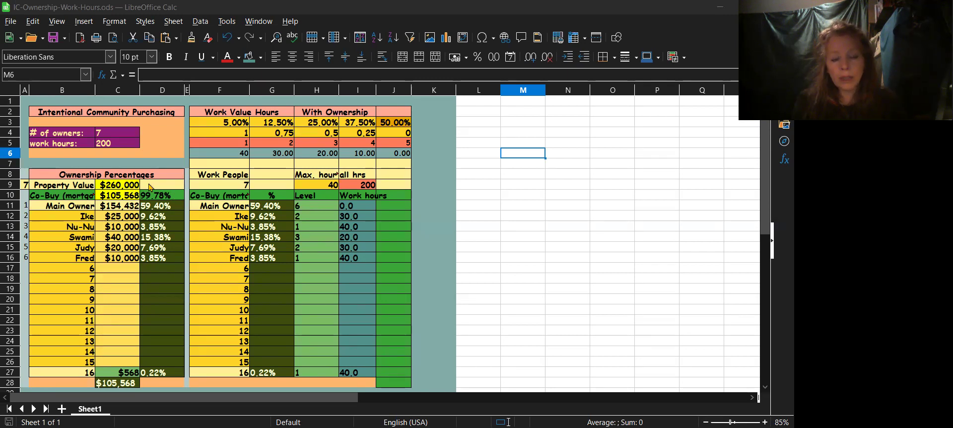
click(118, 185)
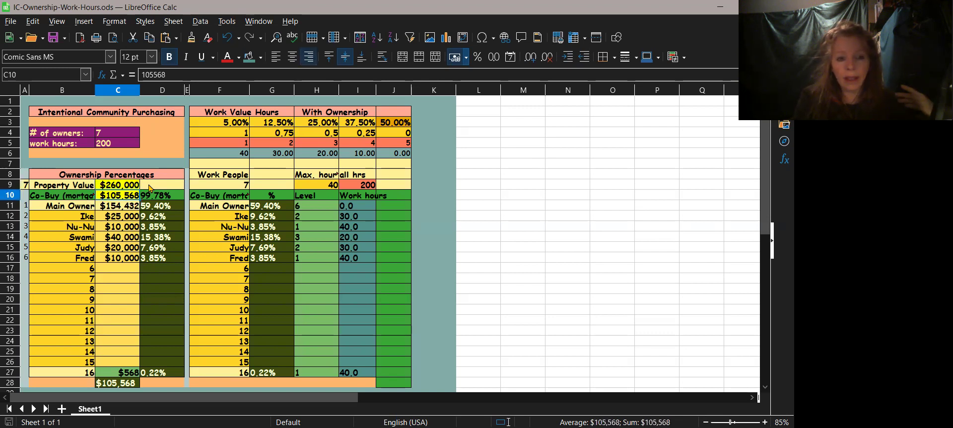
click(117, 206)
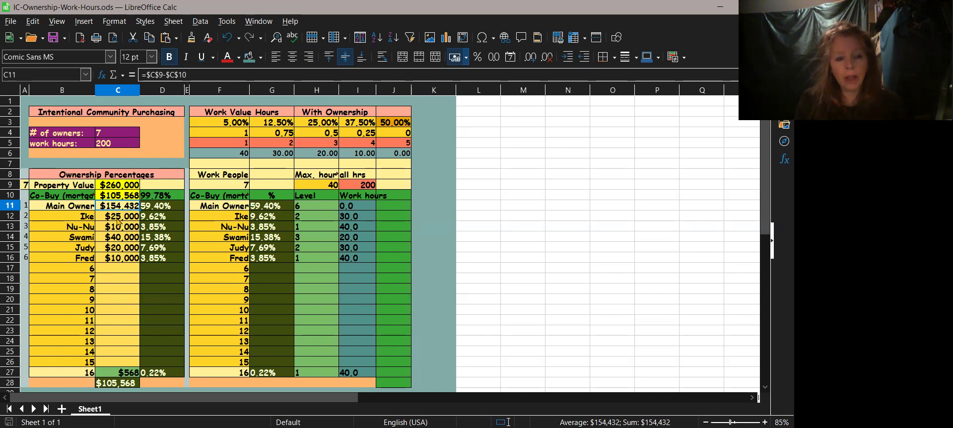
click(117, 236)
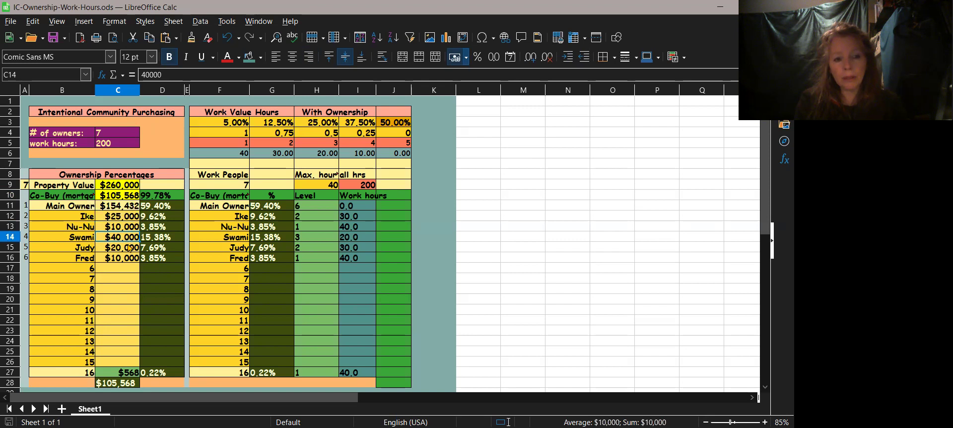
click(117, 258)
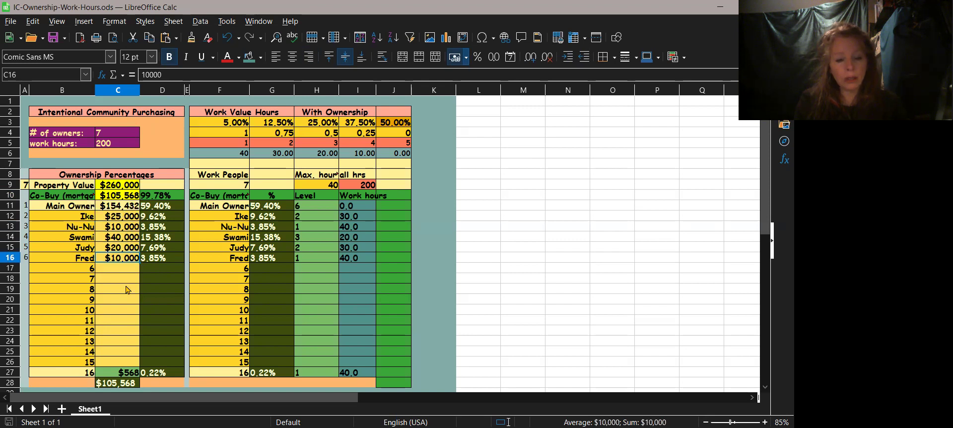
mouse_move(123, 276)
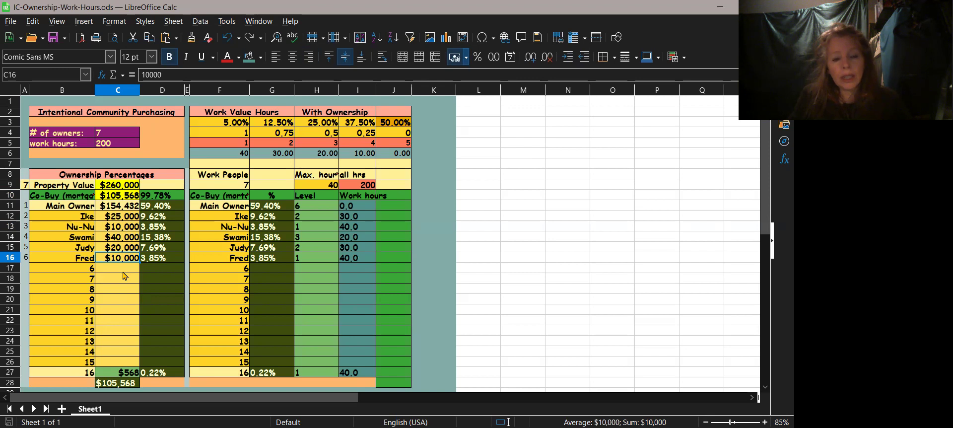
click(117, 216)
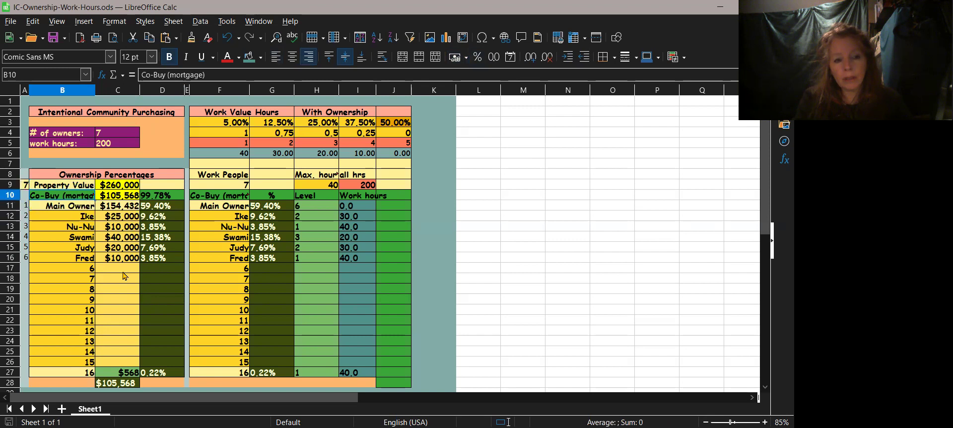
click(117, 226)
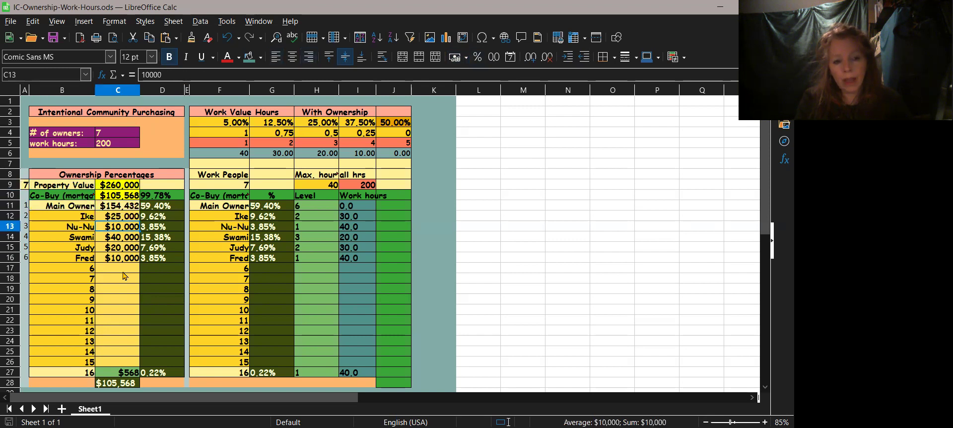
click(162, 226)
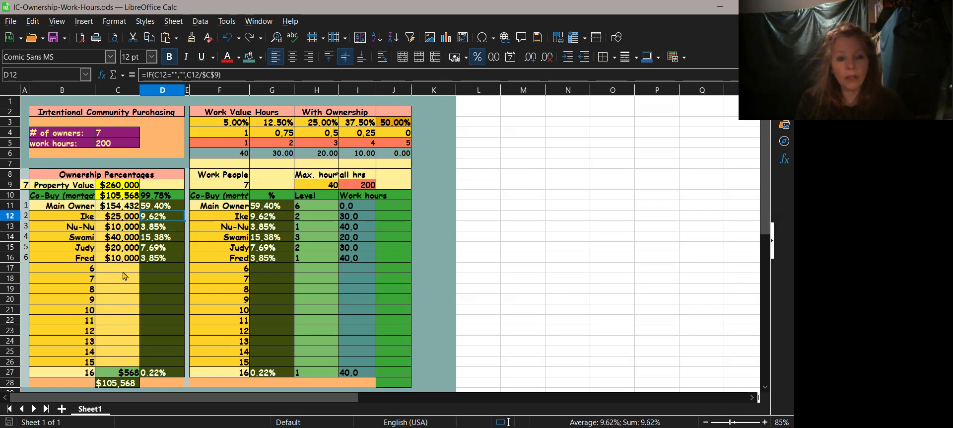
mouse_move(64, 245)
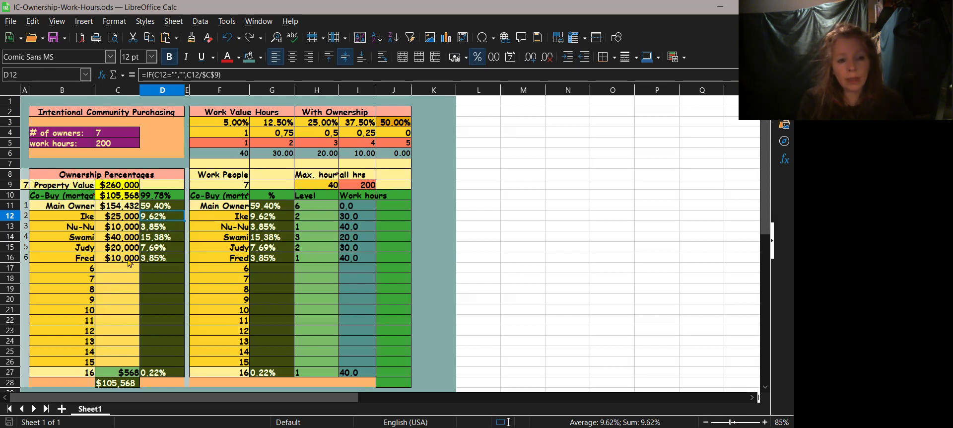
mouse_move(158, 257)
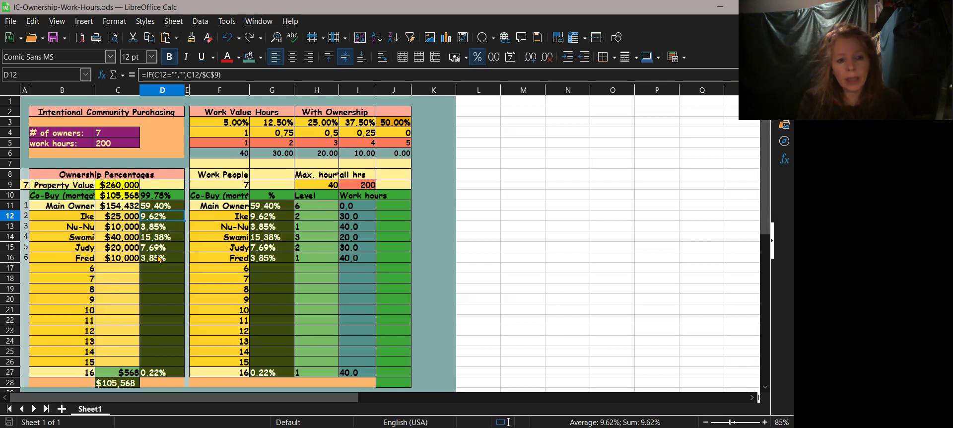
click(162, 257)
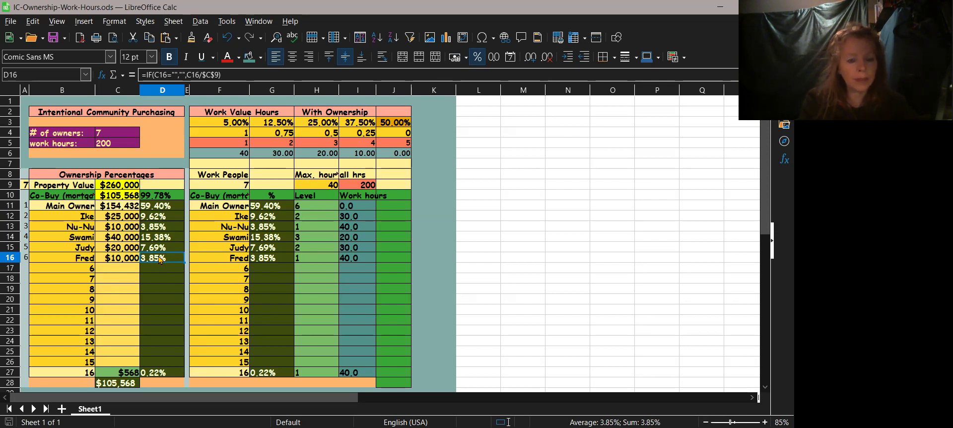
mouse_move(133, 262)
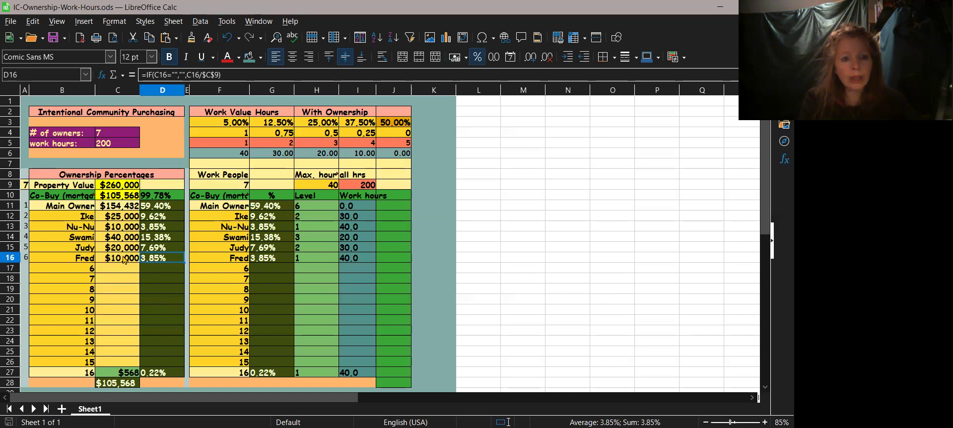
mouse_move(161, 260)
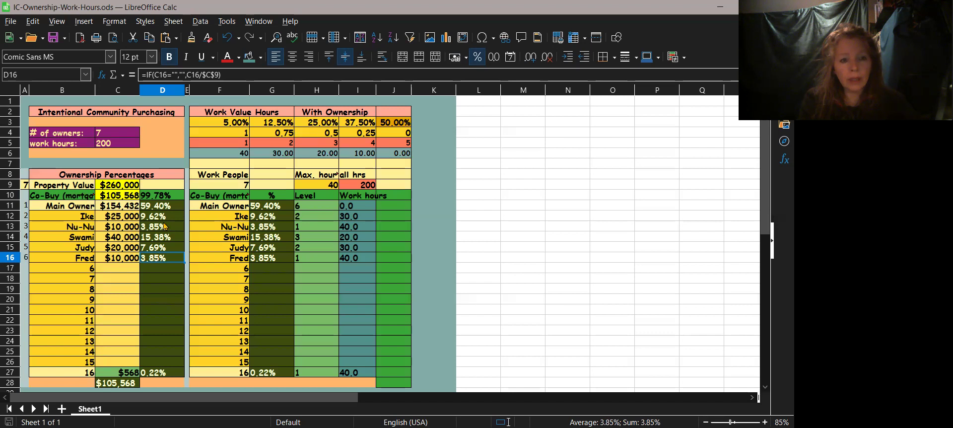
mouse_move(165, 262)
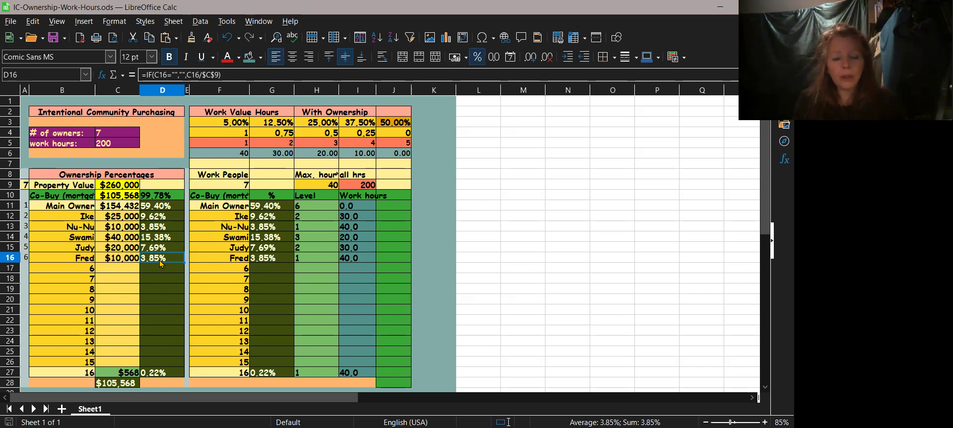
click(117, 257)
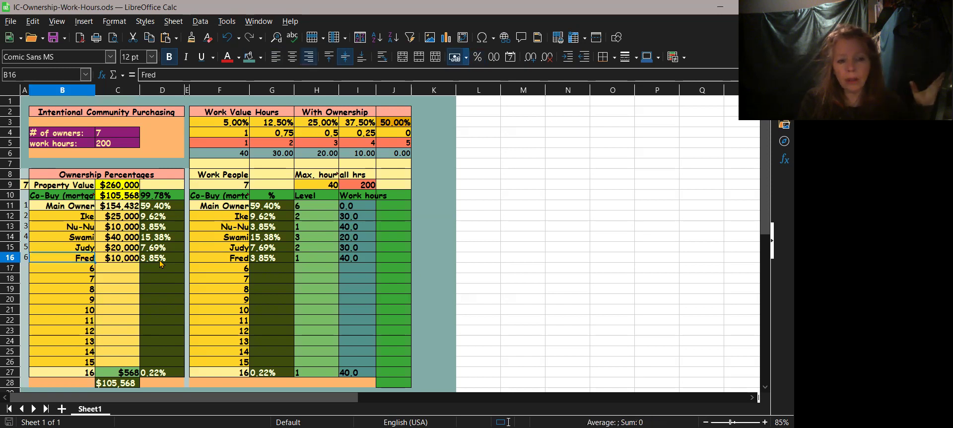
click(61, 225)
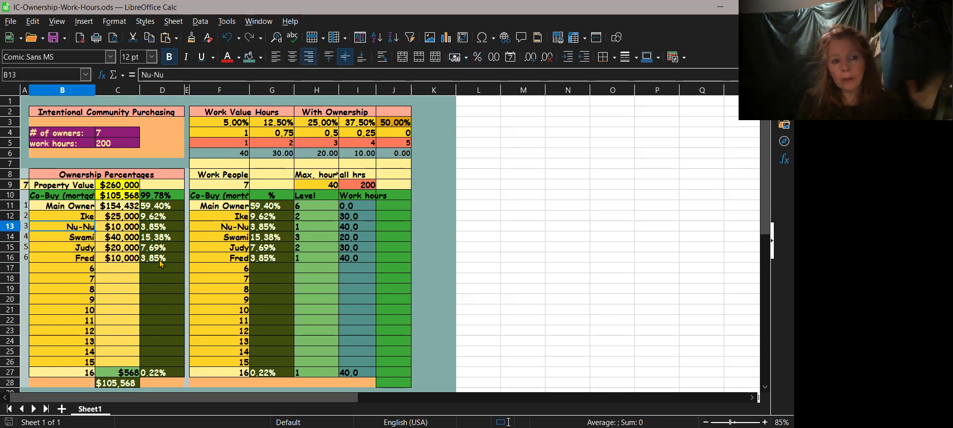
click(117, 227)
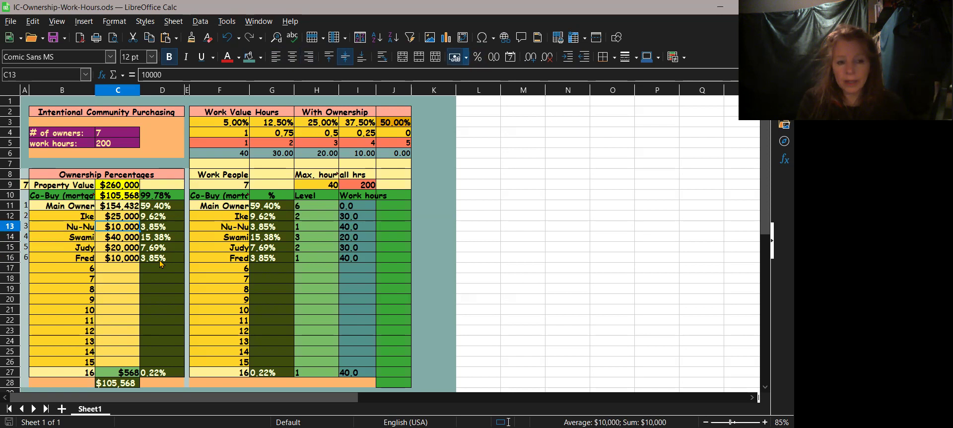
click(118, 257)
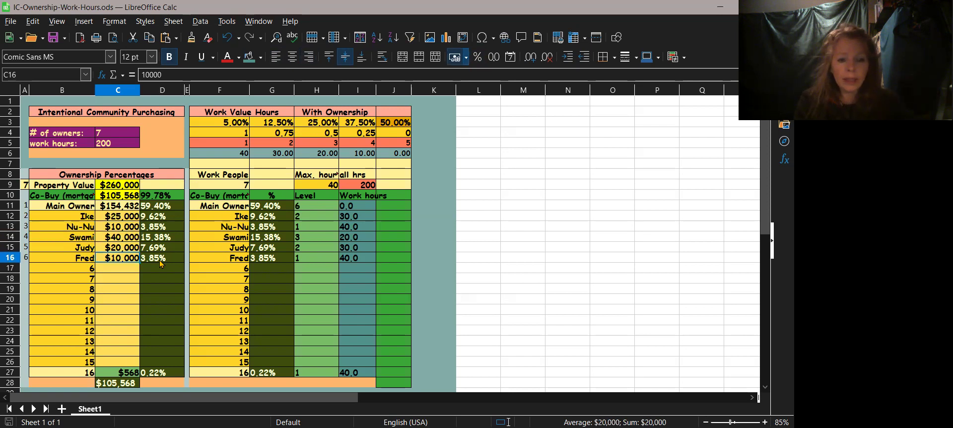
click(162, 257)
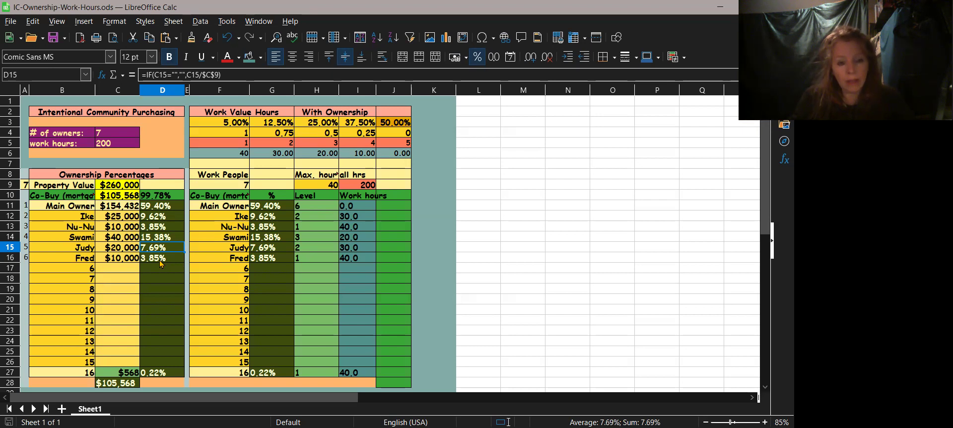
click(162, 206)
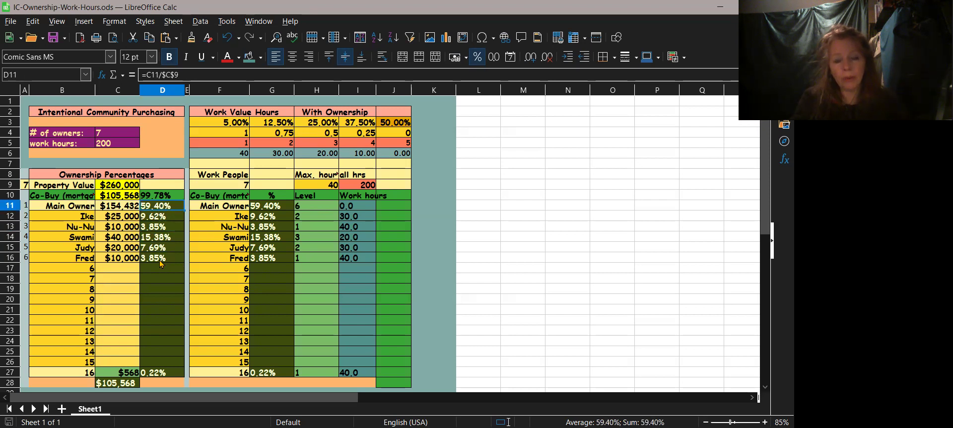
click(163, 247)
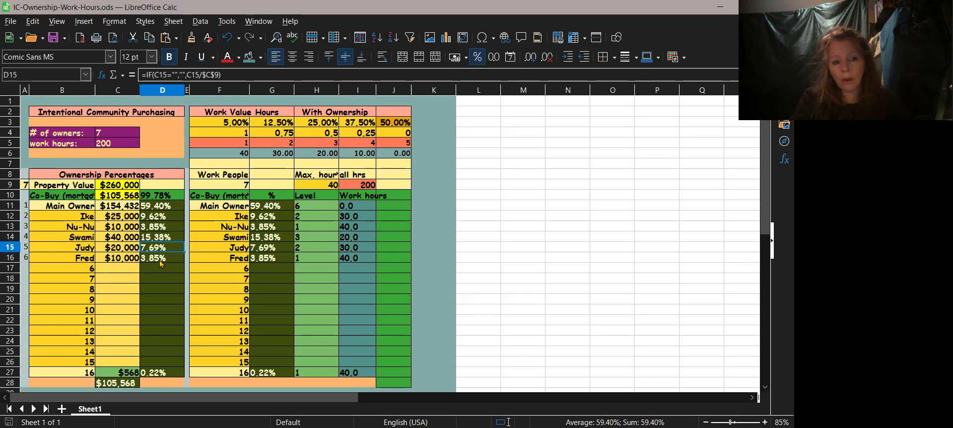
click(162, 237)
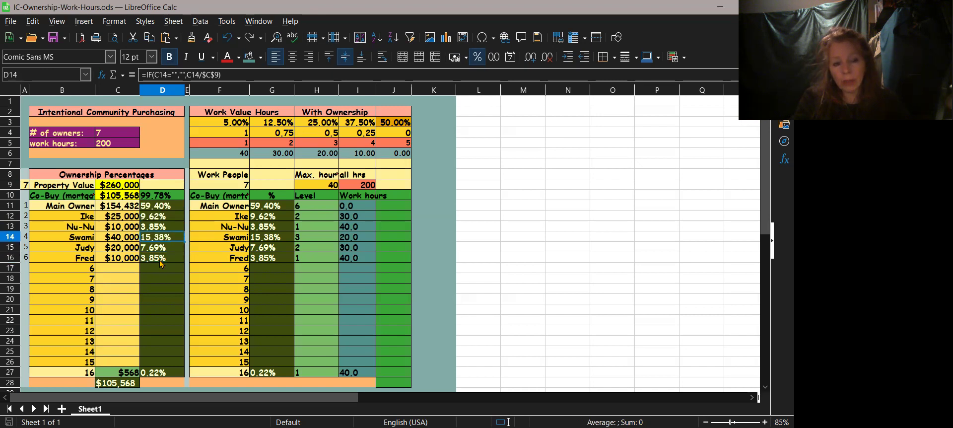
click(162, 206)
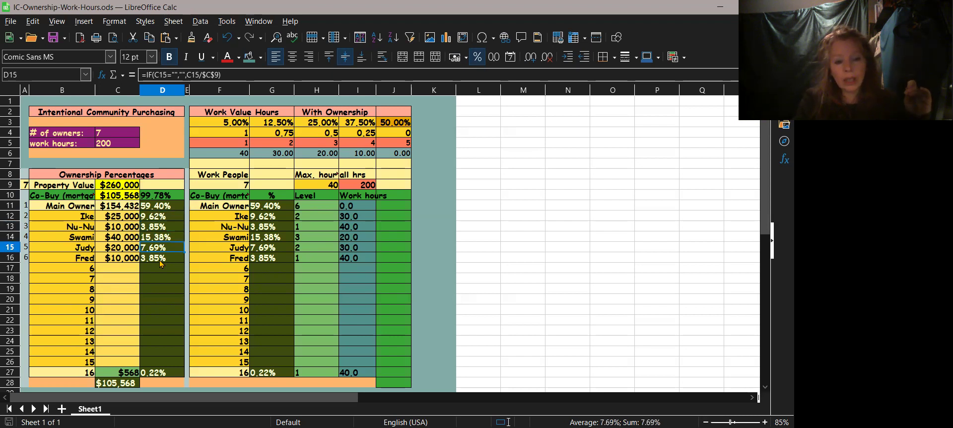
click(163, 205)
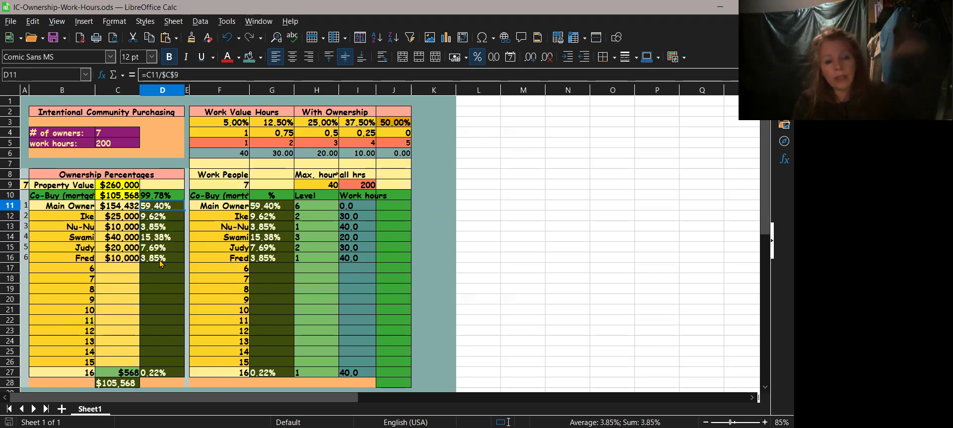
click(162, 258)
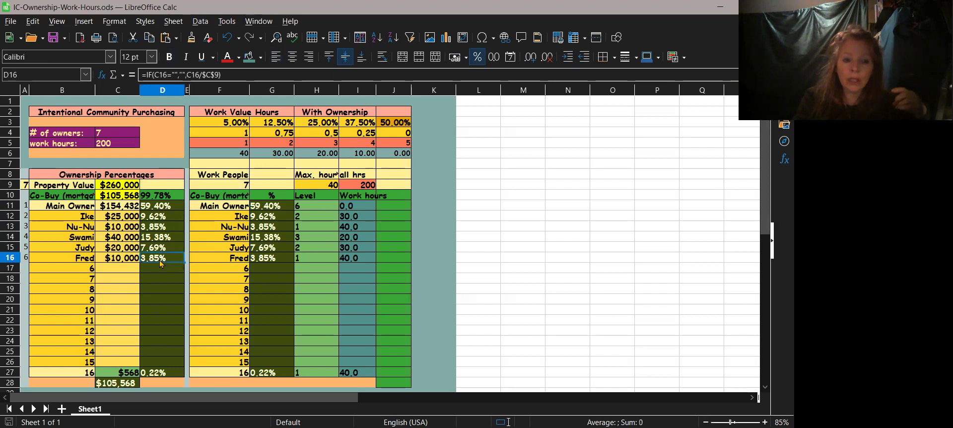
click(163, 216)
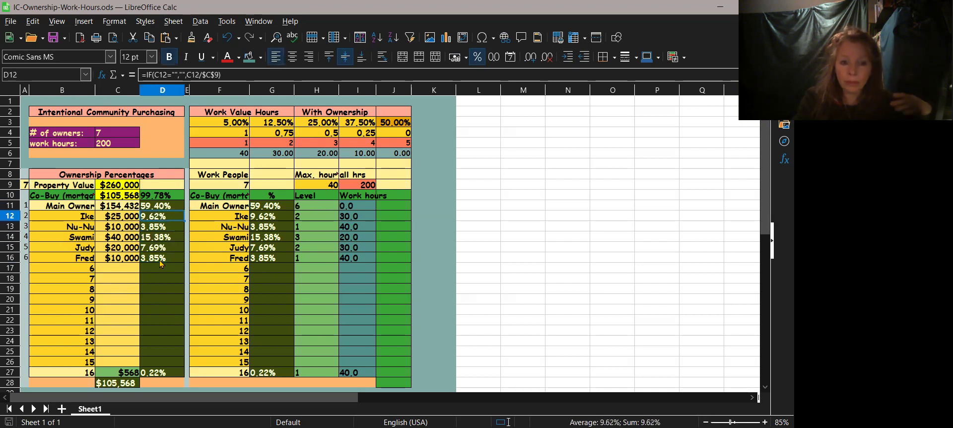
click(219, 216)
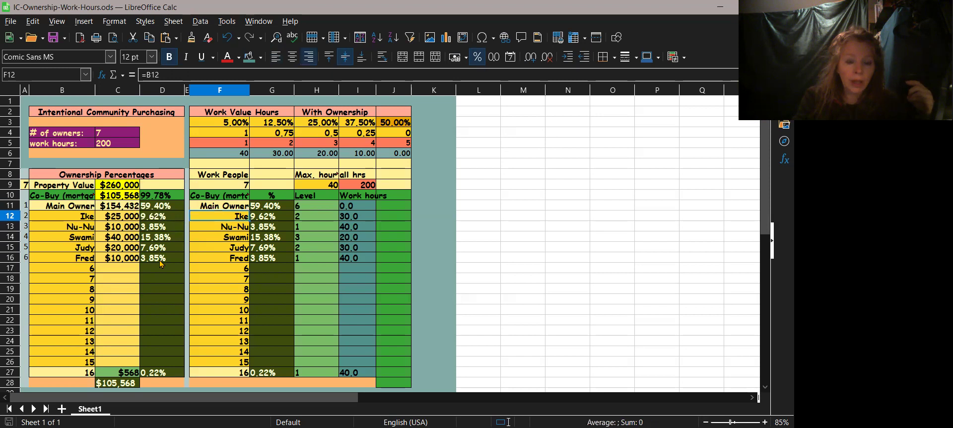
click(271, 216)
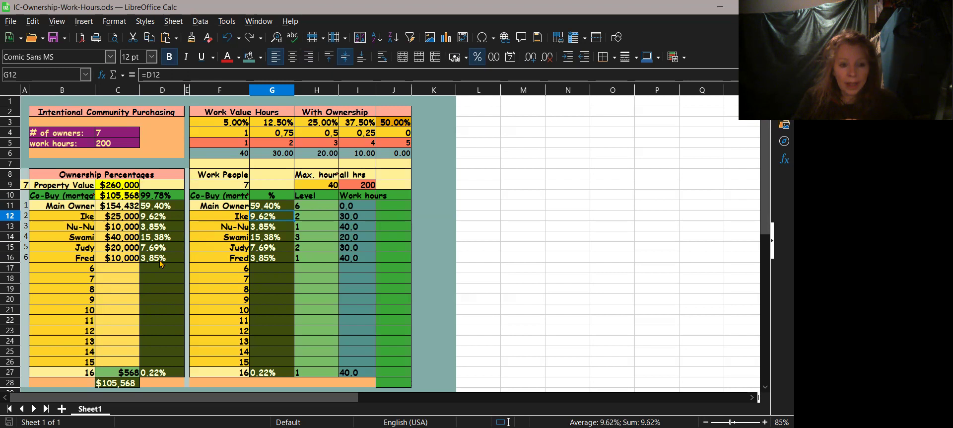
click(219, 216)
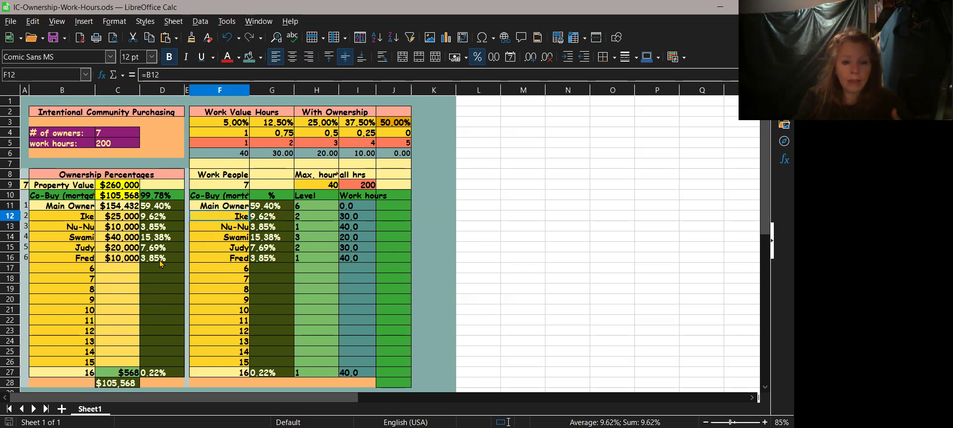
click(188, 237)
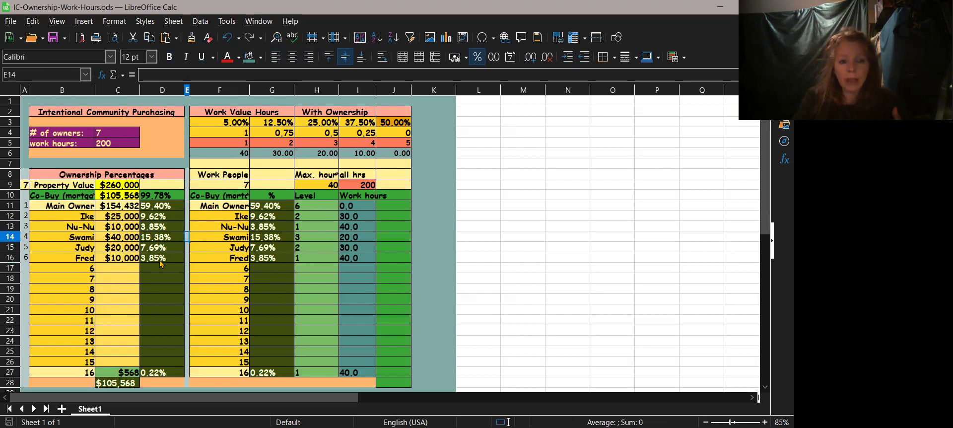
click(118, 237)
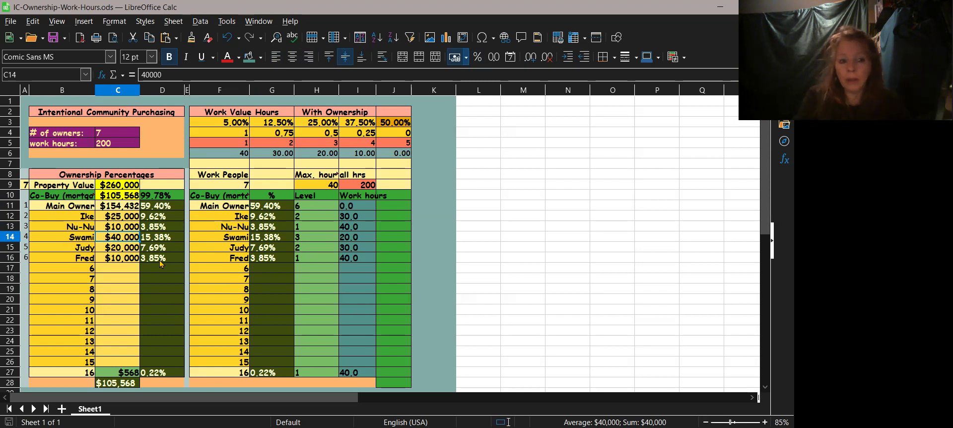
click(118, 205)
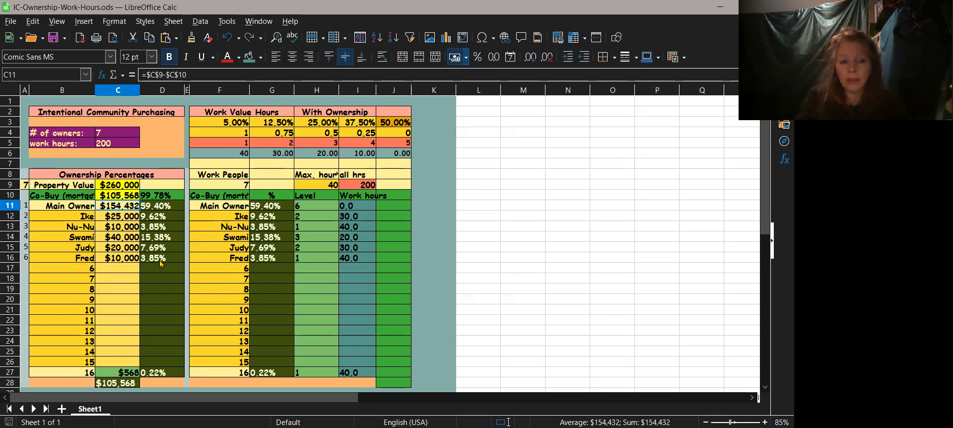
click(118, 195)
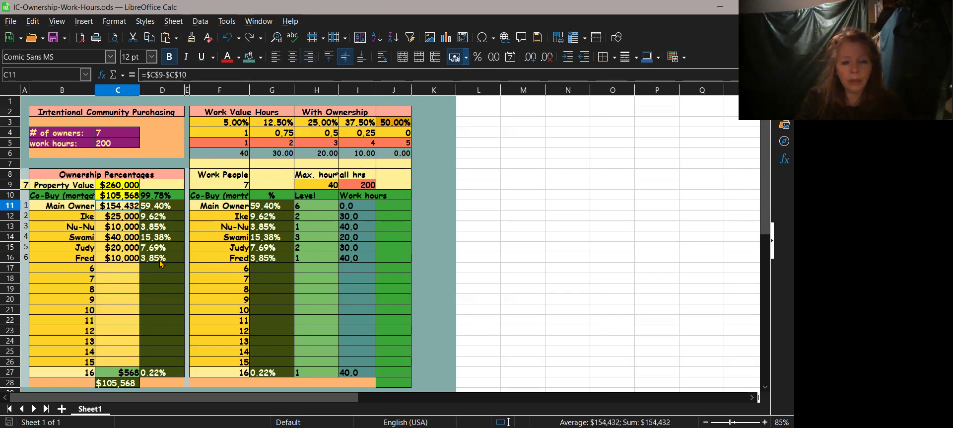
click(117, 237)
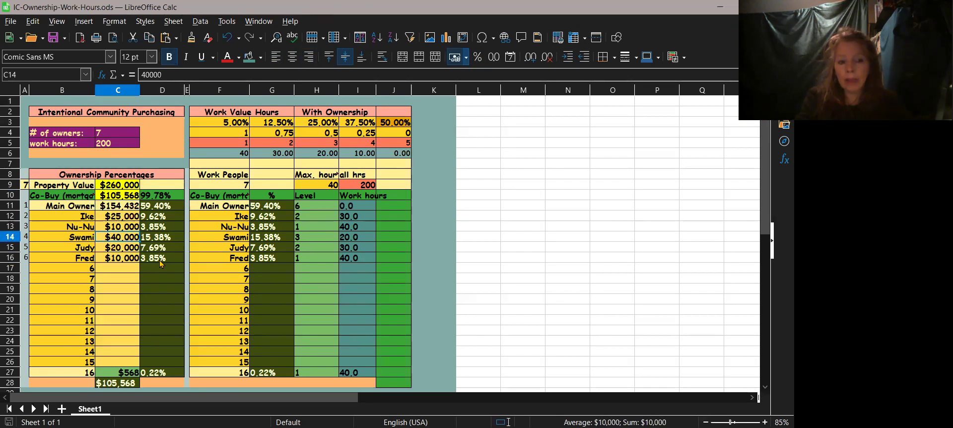
click(272, 236)
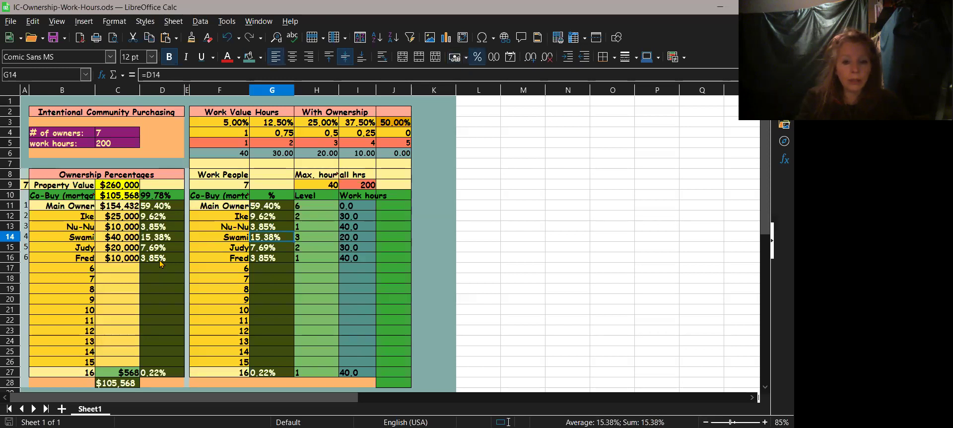
click(358, 236)
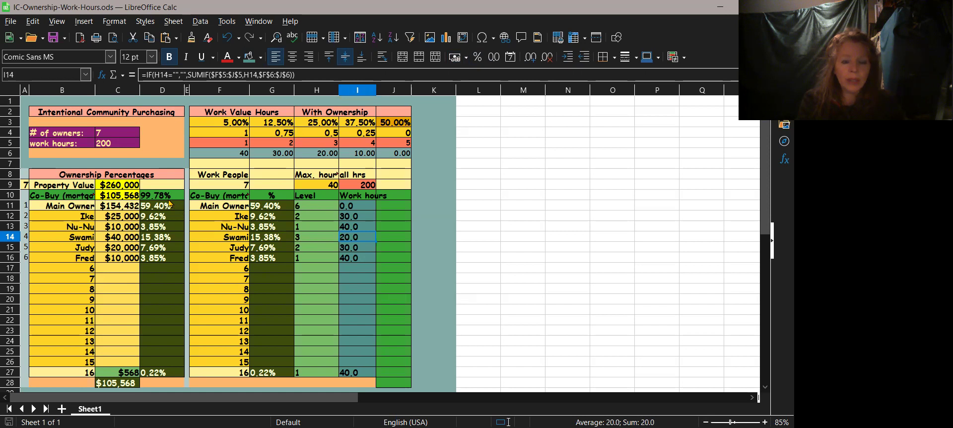
mouse_move(260, 210)
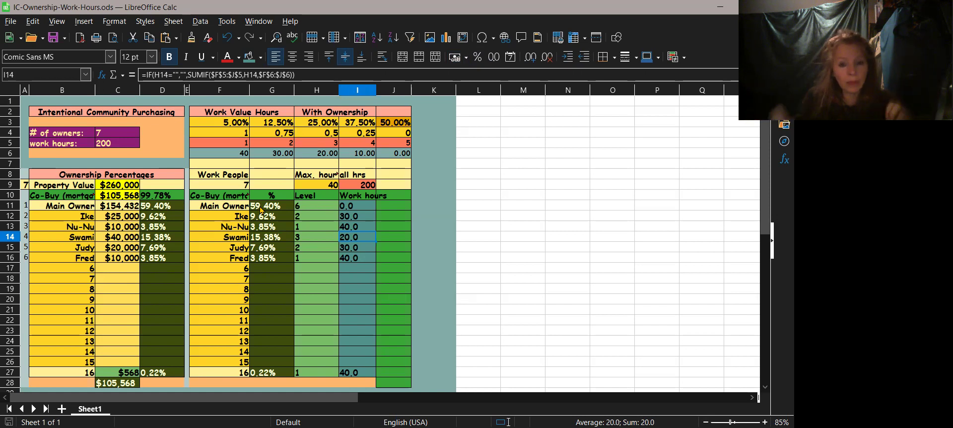
click(394, 122)
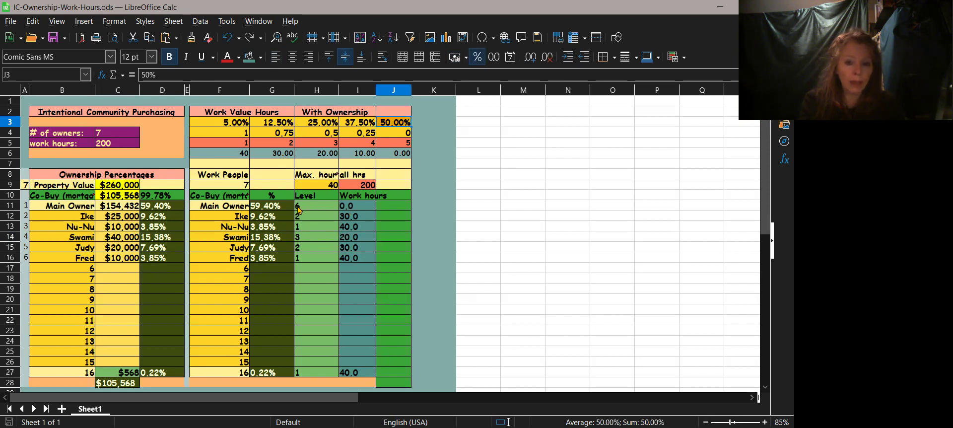
mouse_move(368, 205)
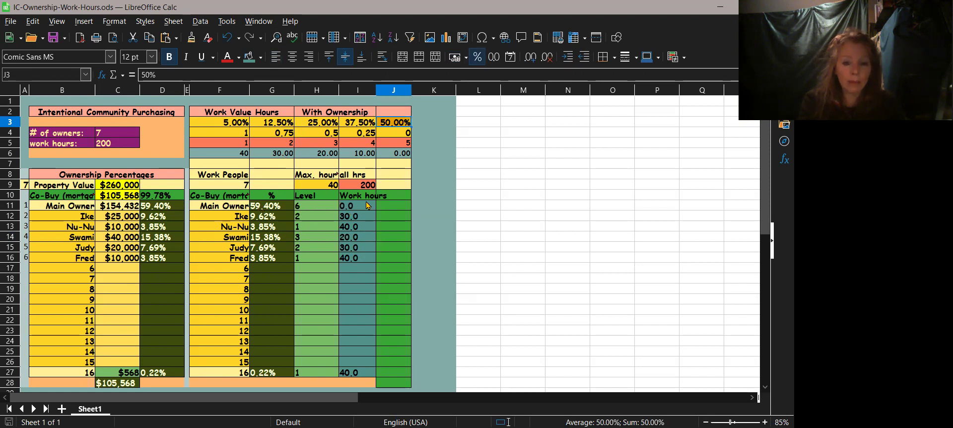
click(357, 205)
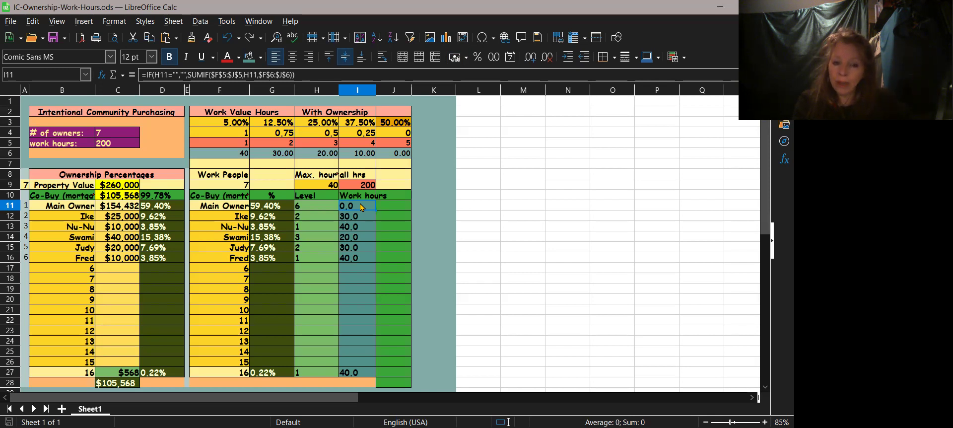
click(357, 257)
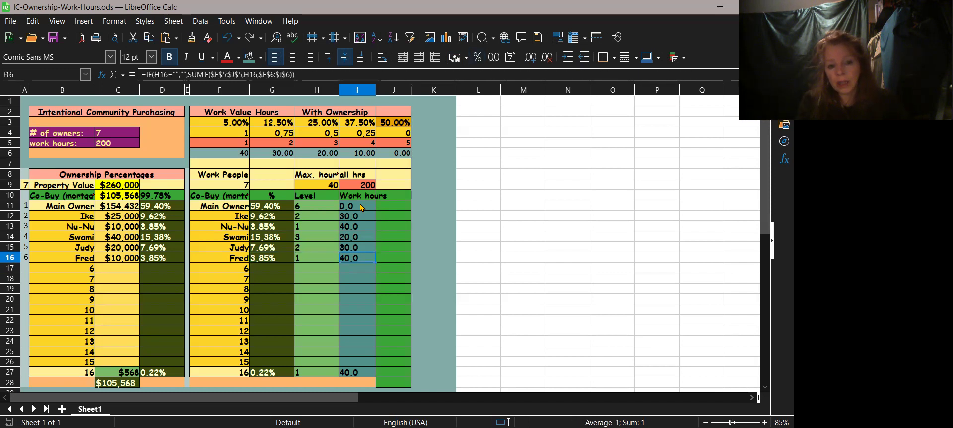
click(271, 257)
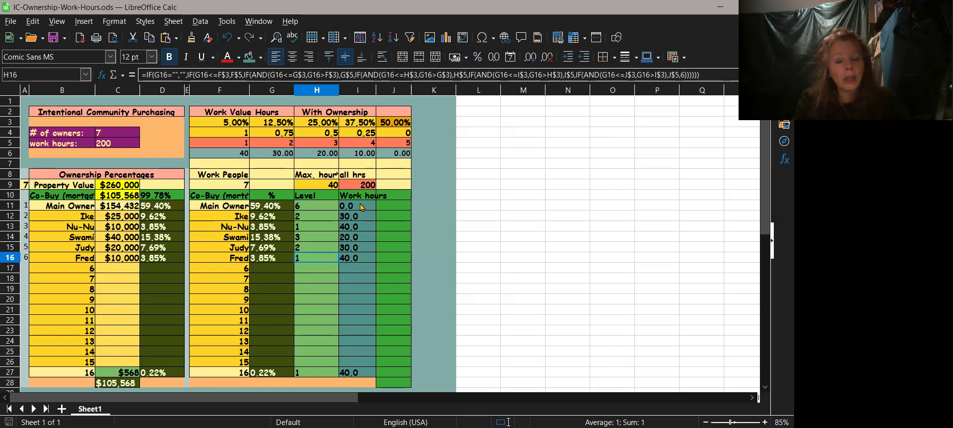
click(271, 258)
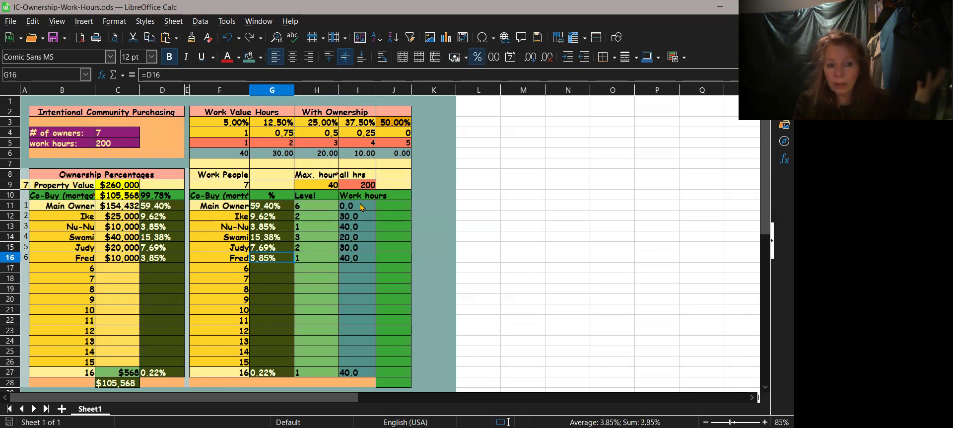
click(357, 257)
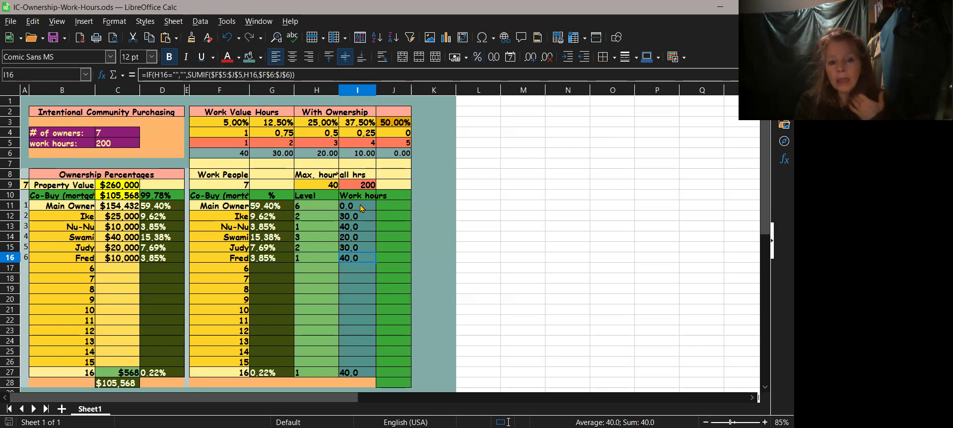
mouse_move(322, 184)
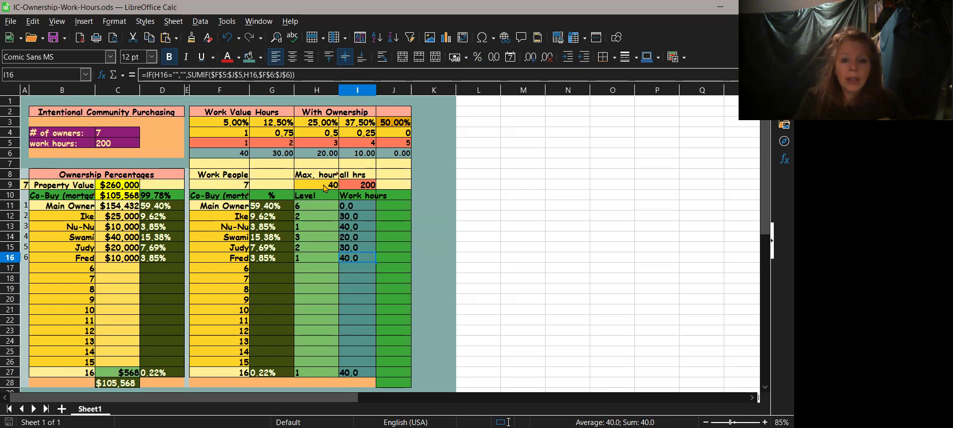
mouse_move(357, 345)
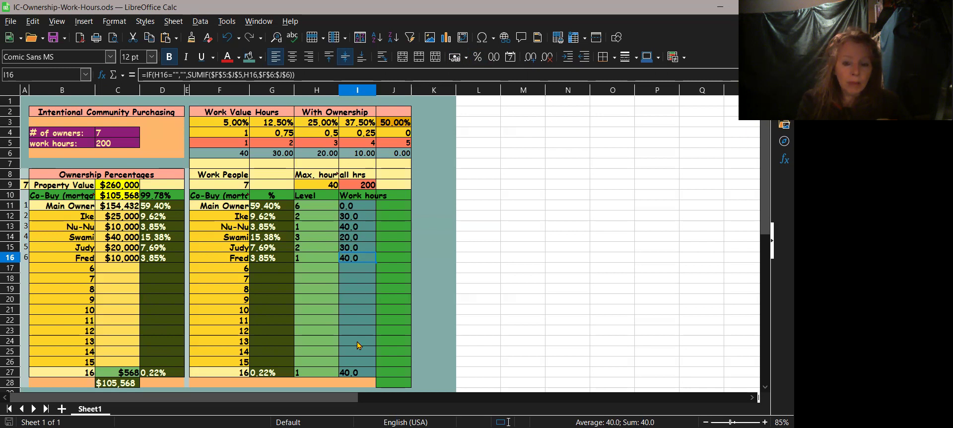
mouse_move(352, 185)
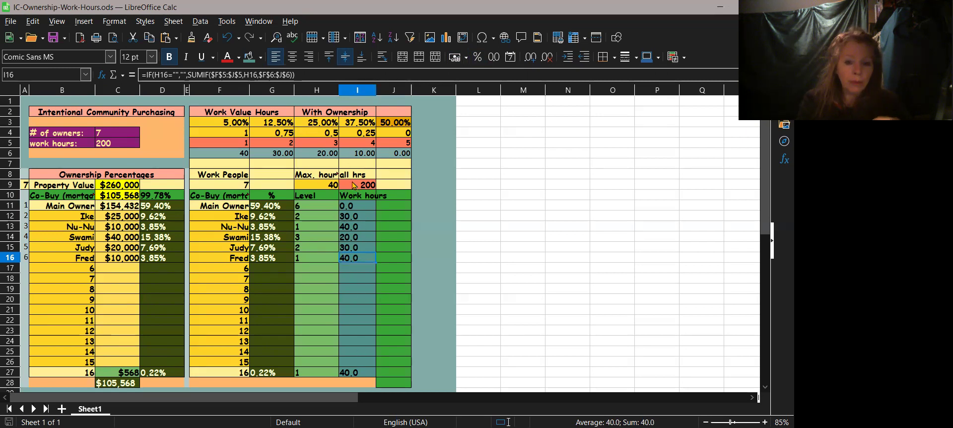
click(357, 184)
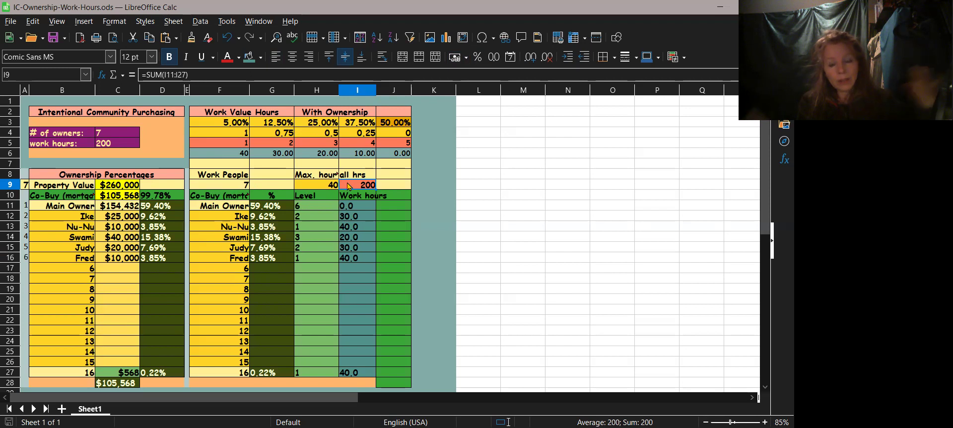
click(316, 184)
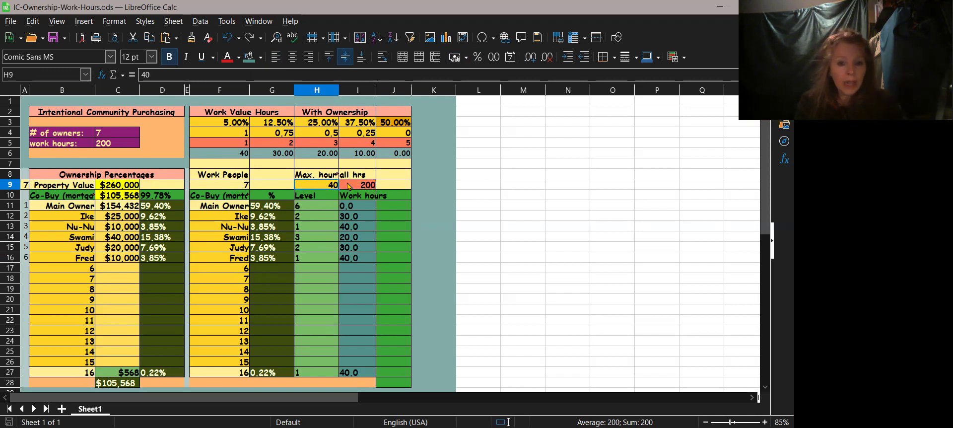
click(220, 184)
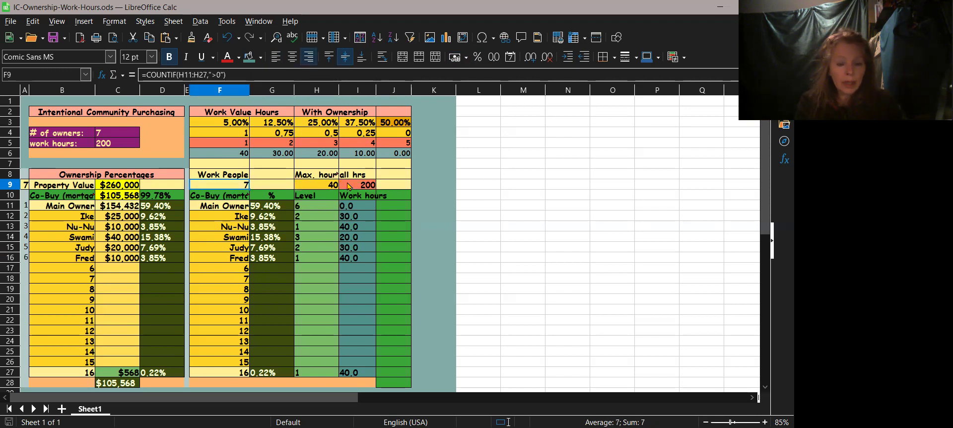
click(219, 121)
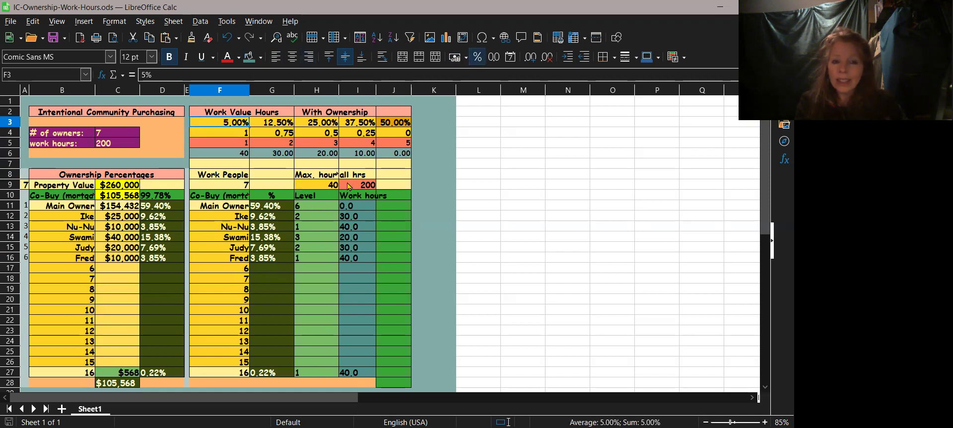
click(357, 122)
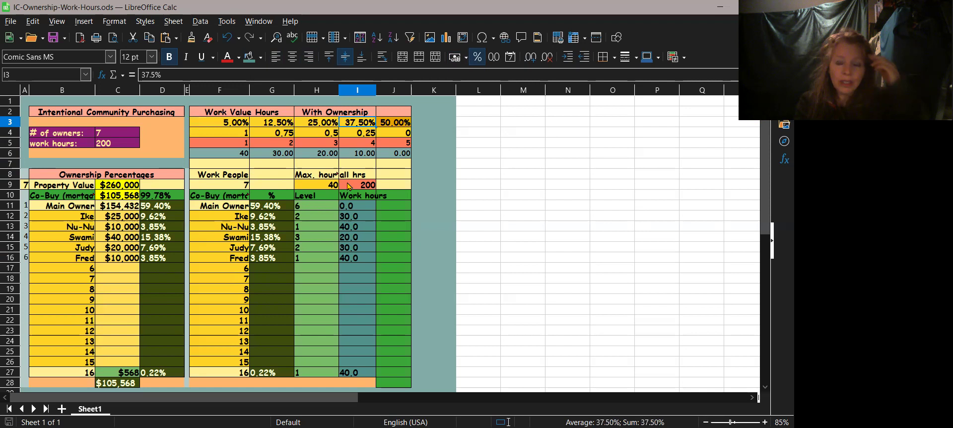
click(272, 122)
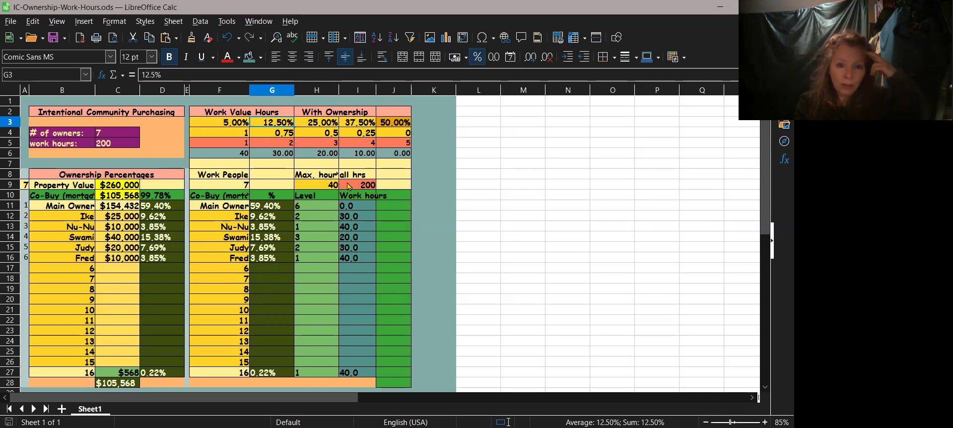
click(357, 122)
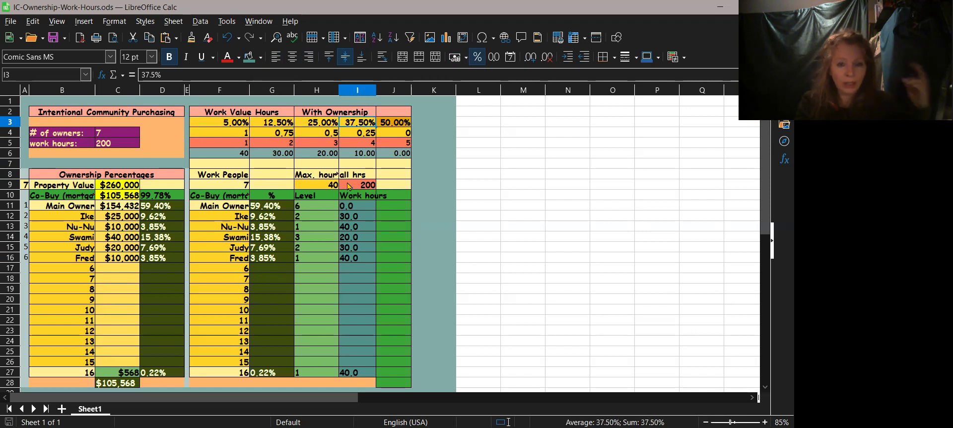
click(219, 122)
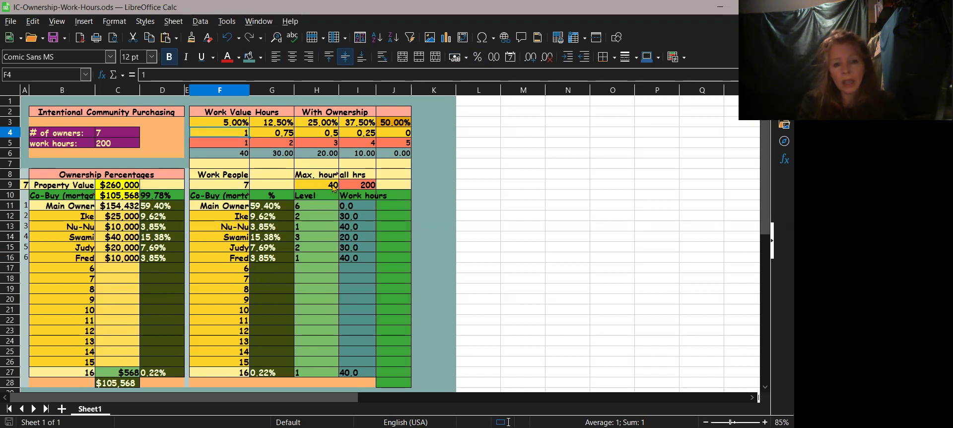
mouse_move(309, 184)
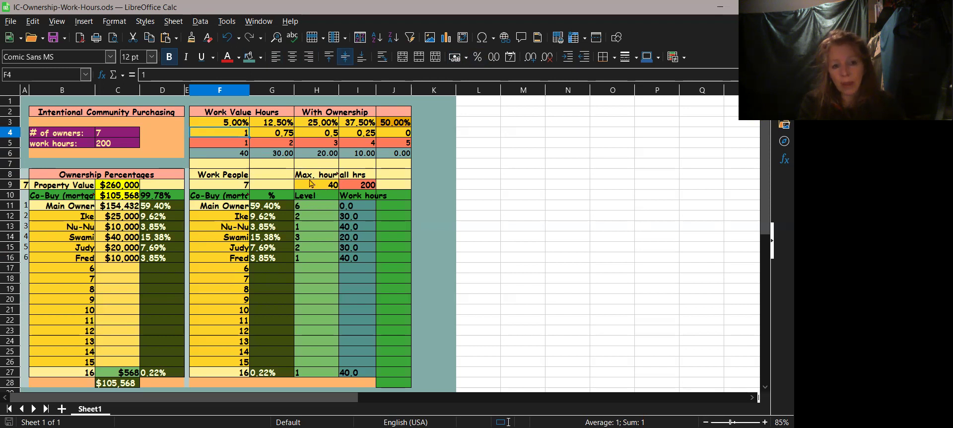
mouse_move(251, 124)
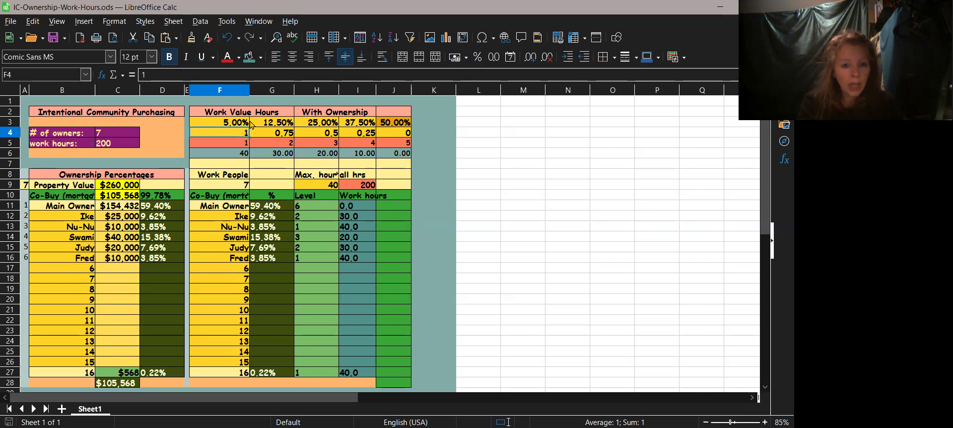
click(272, 122)
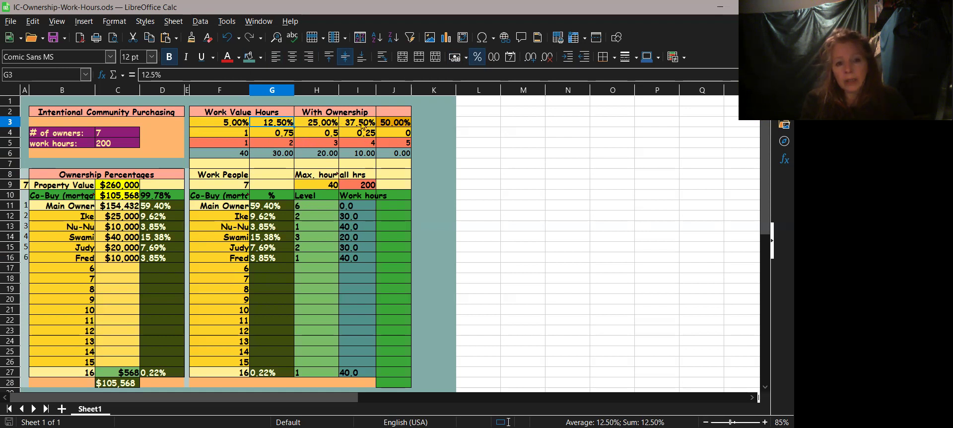
mouse_move(398, 134)
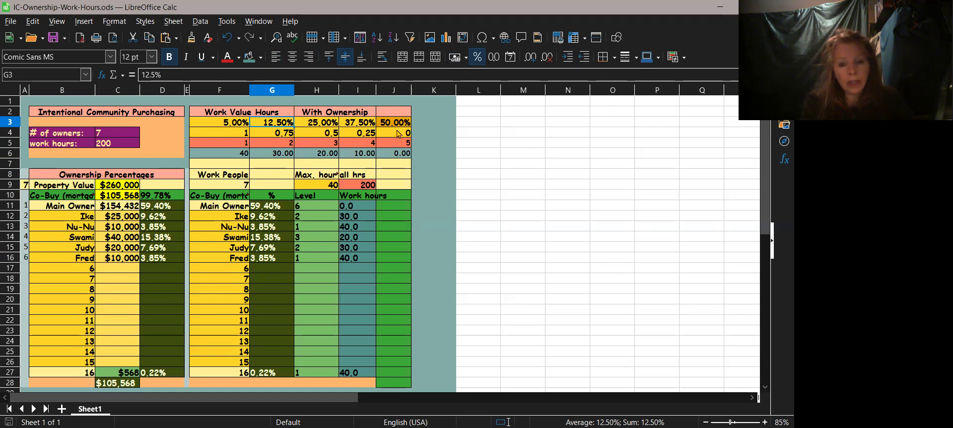
mouse_move(309, 212)
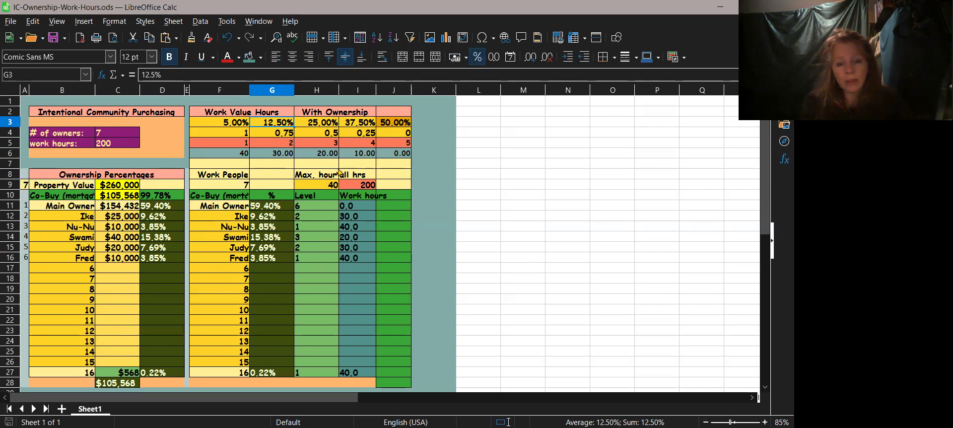
mouse_move(387, 132)
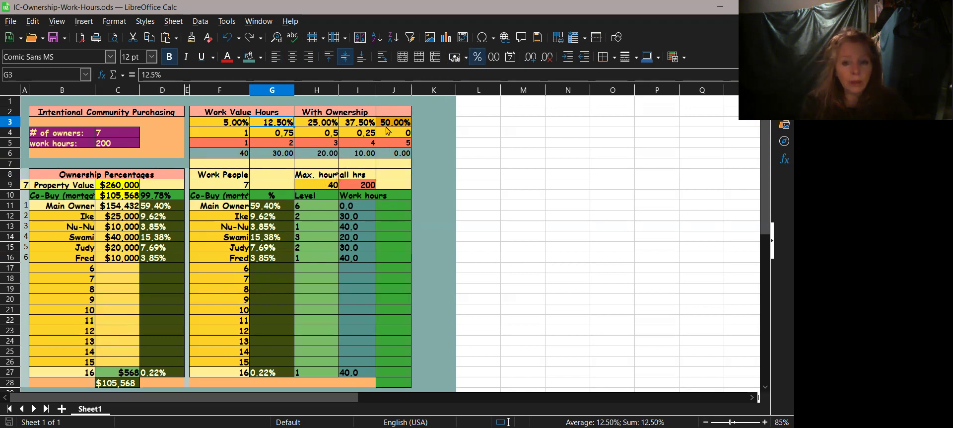
mouse_move(317, 208)
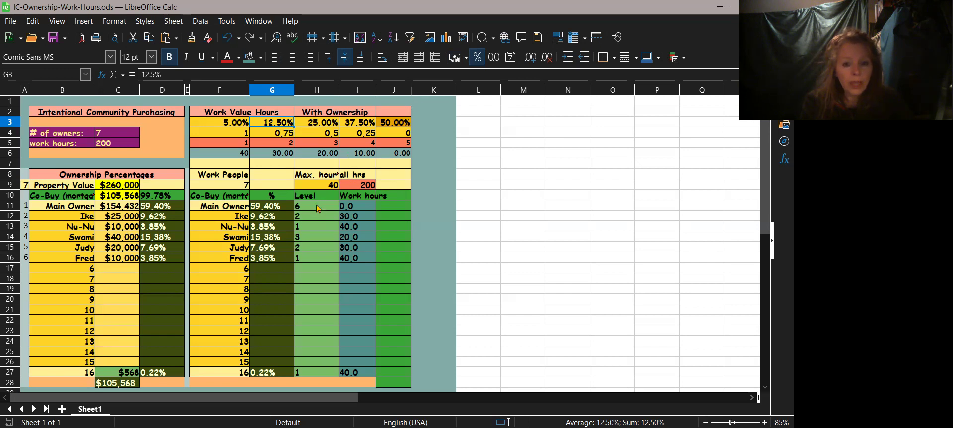
mouse_move(281, 139)
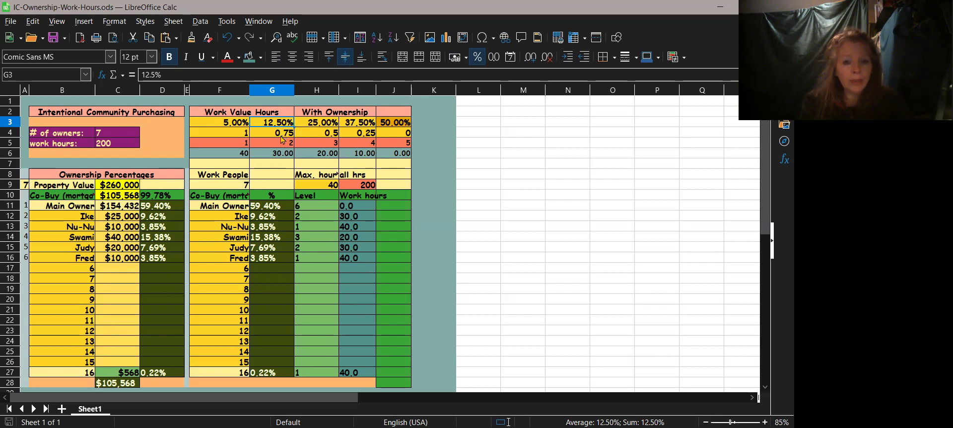
mouse_move(282, 154)
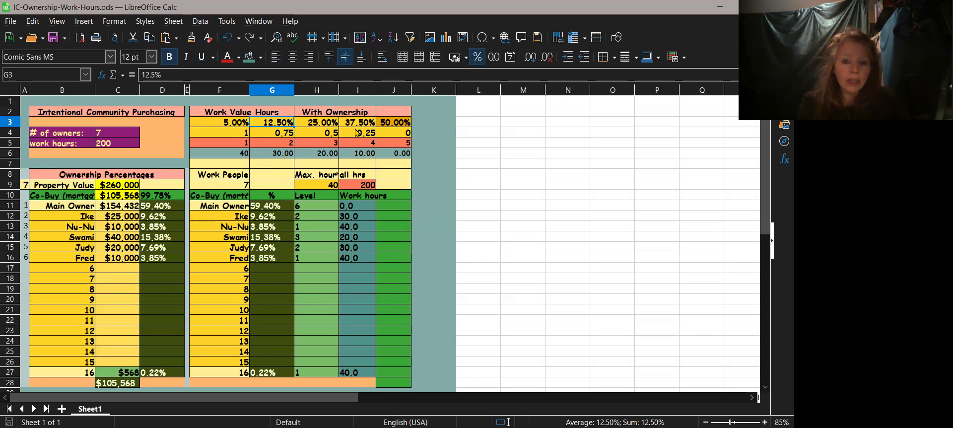
mouse_move(369, 164)
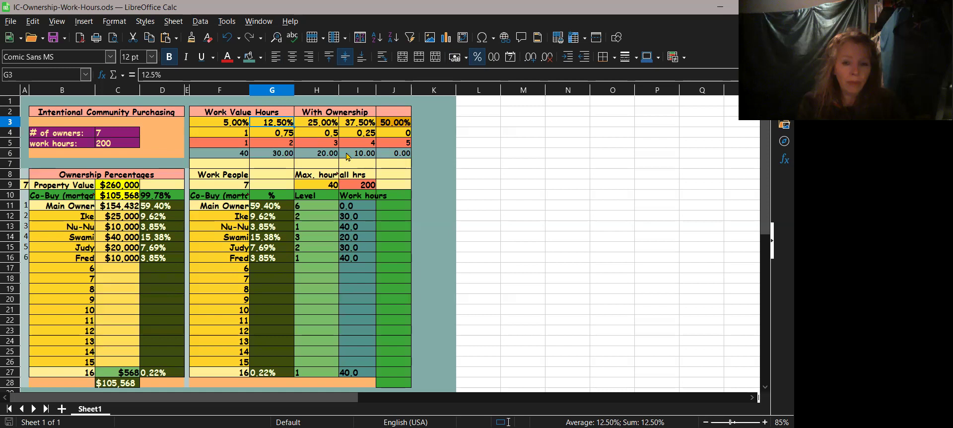
mouse_move(120, 264)
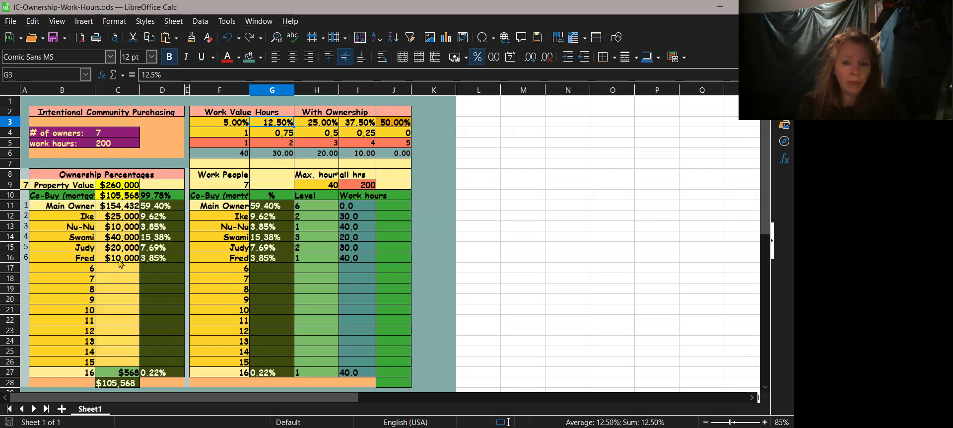
mouse_move(116, 299)
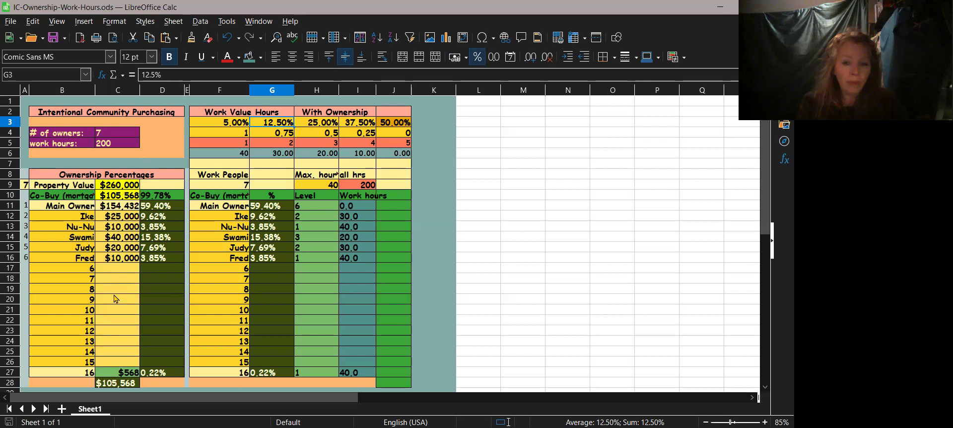
mouse_move(122, 225)
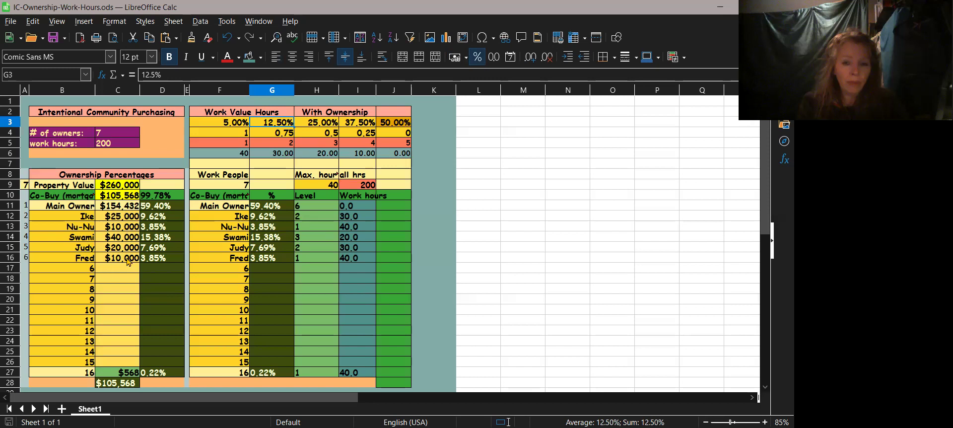
mouse_move(349, 255)
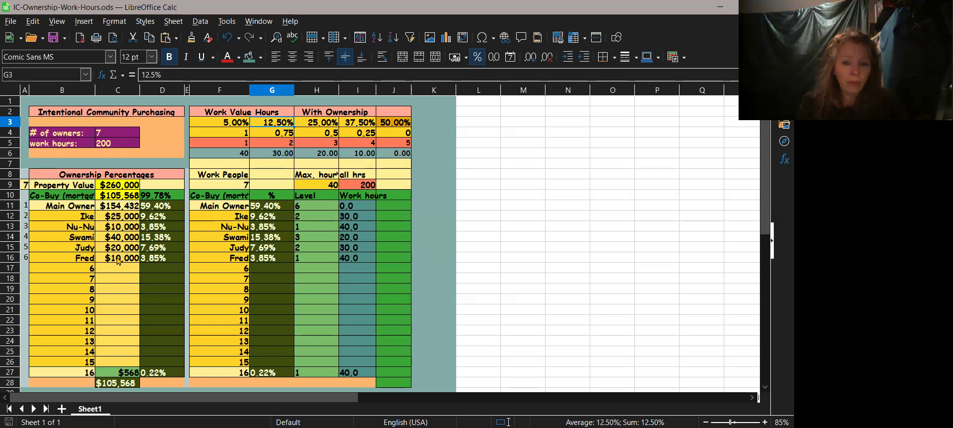
mouse_move(165, 260)
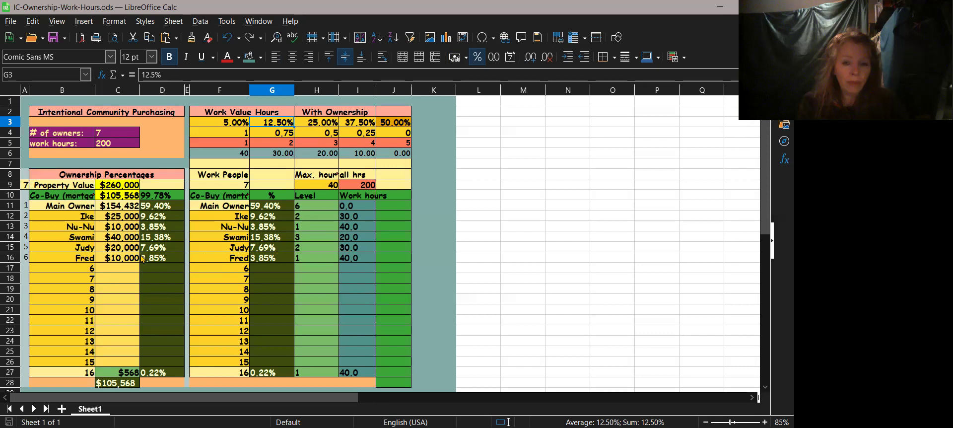
mouse_move(125, 264)
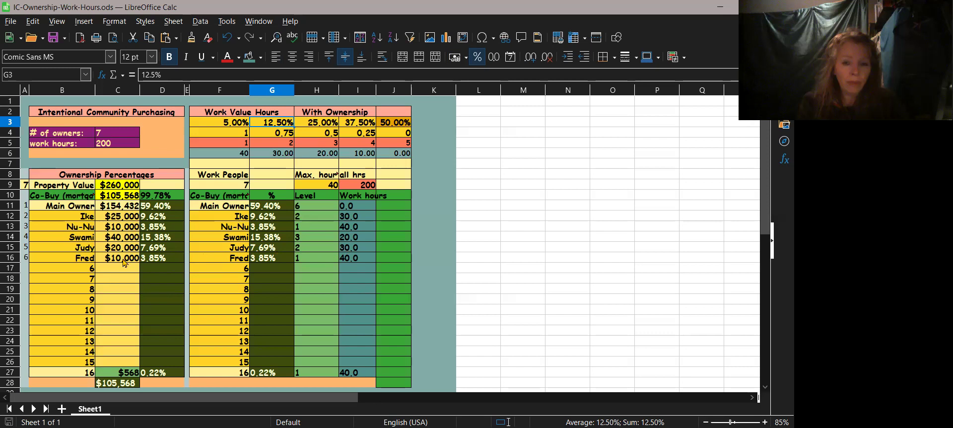
mouse_move(74, 248)
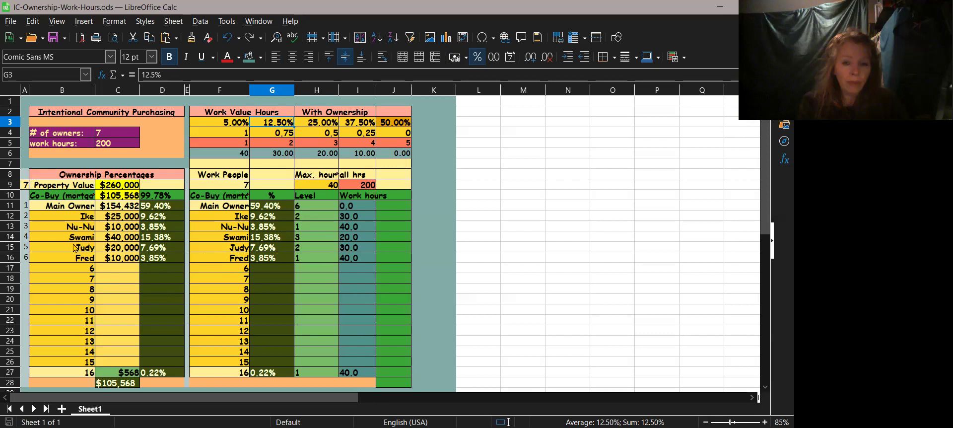
mouse_move(104, 265)
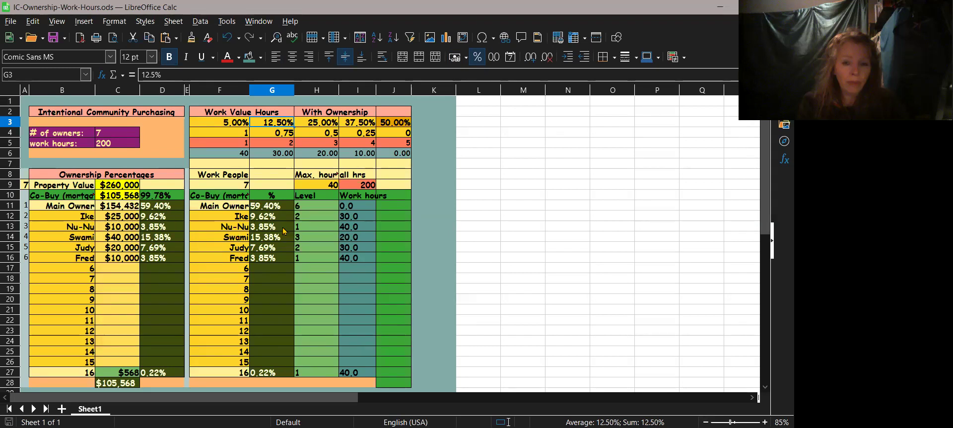
mouse_move(350, 264)
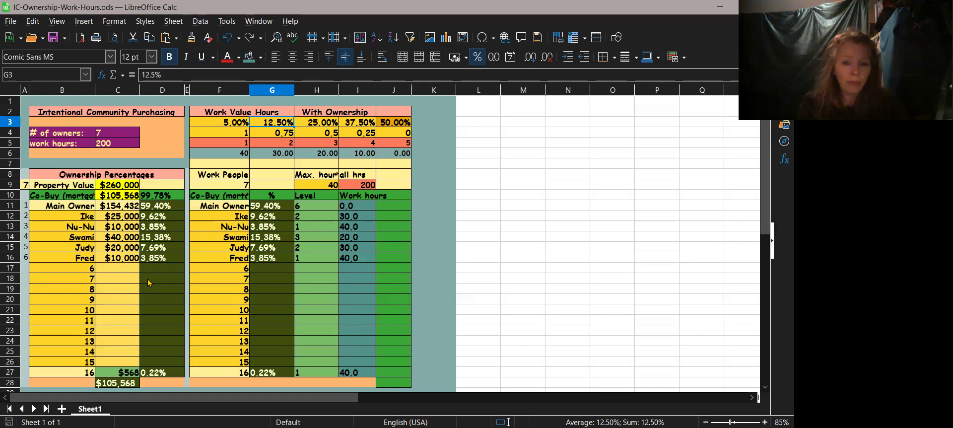
click(163, 247)
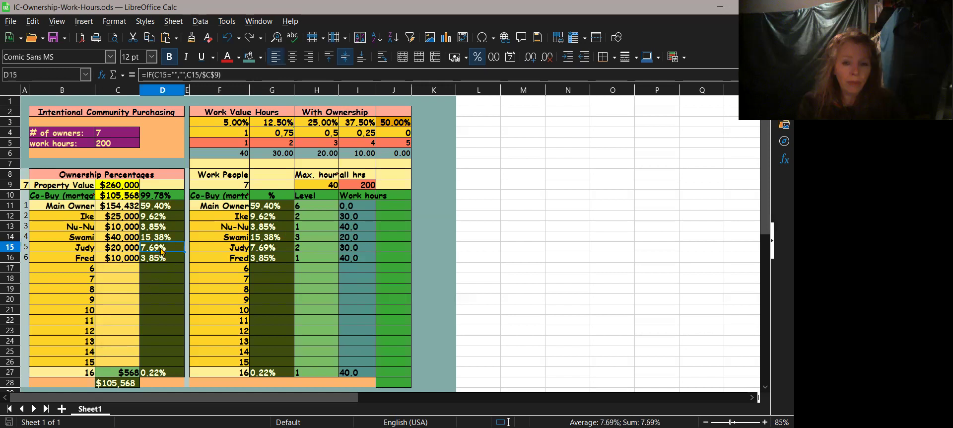
click(162, 225)
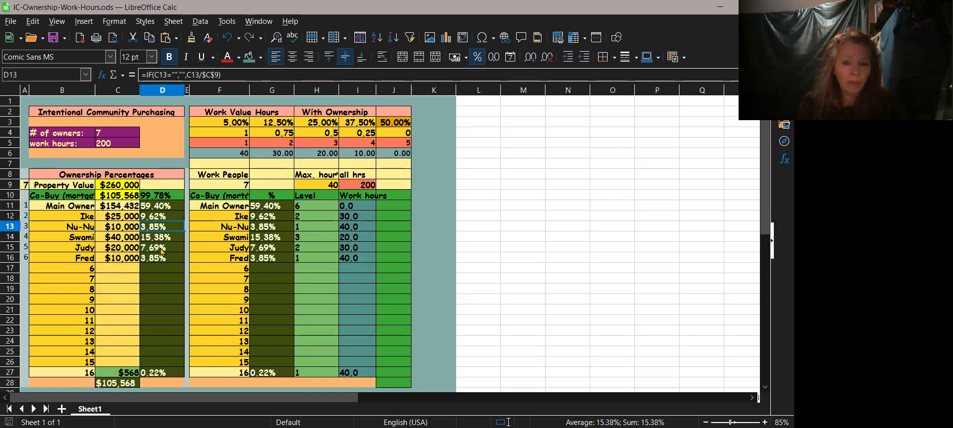
click(162, 238)
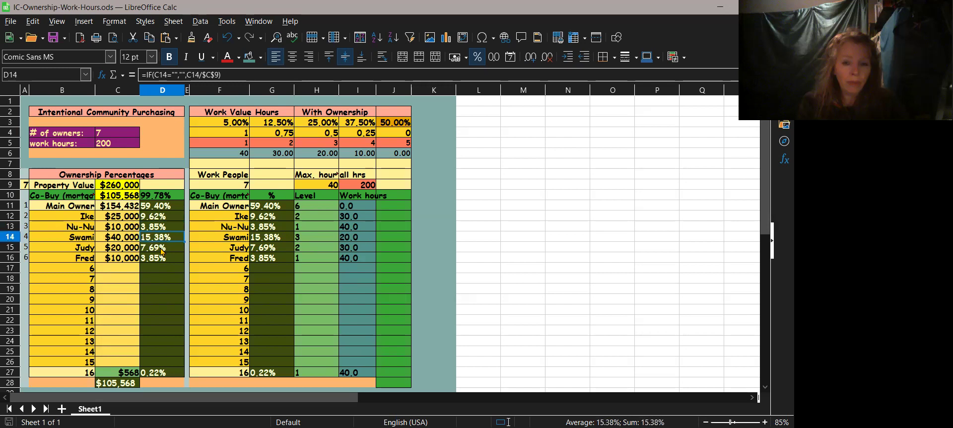
click(117, 237)
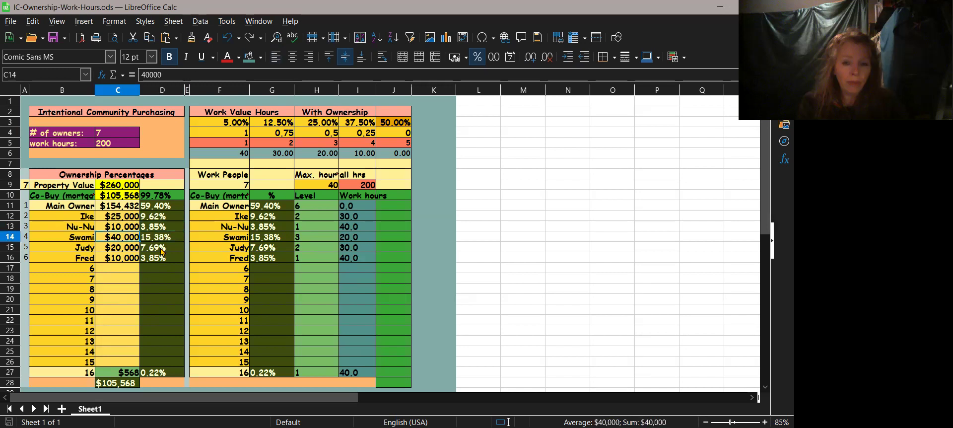
click(163, 236)
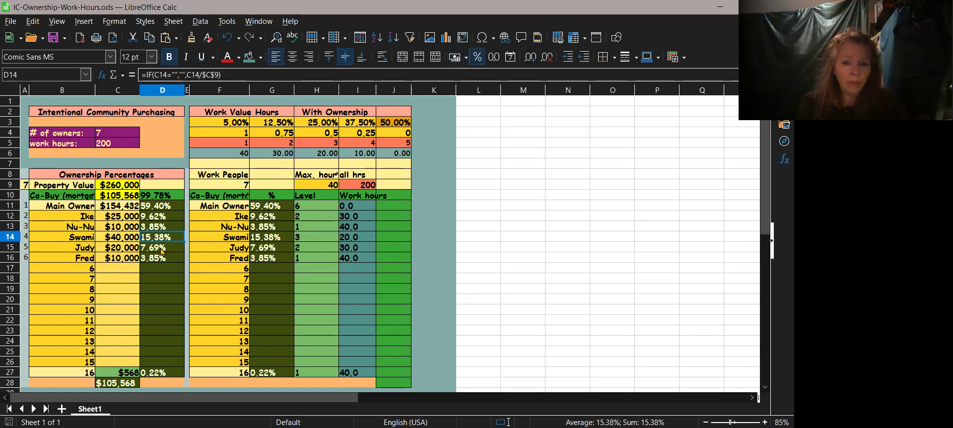
click(163, 216)
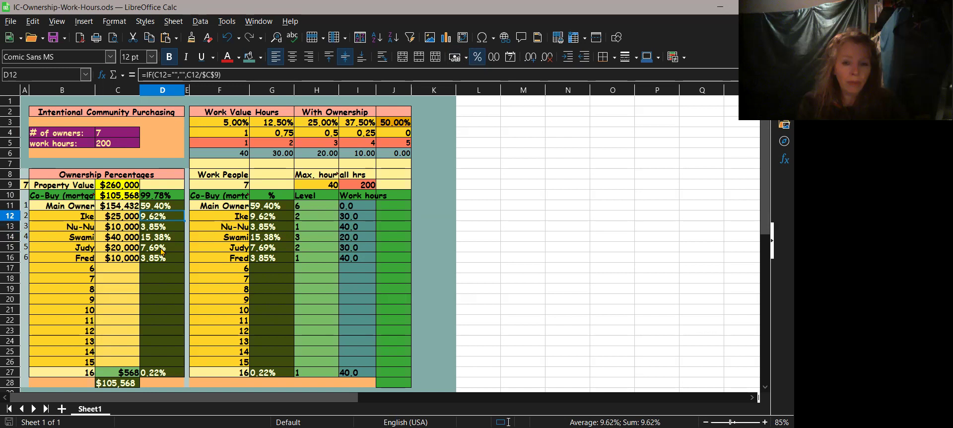
mouse_move(378, 177)
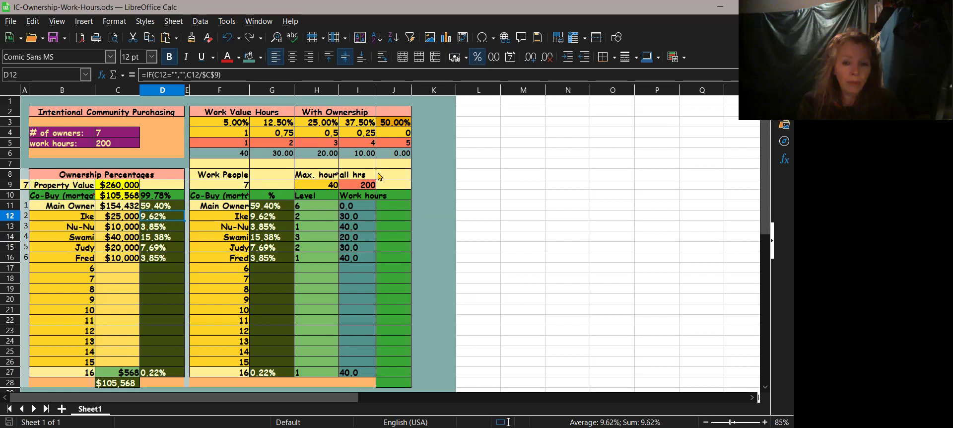